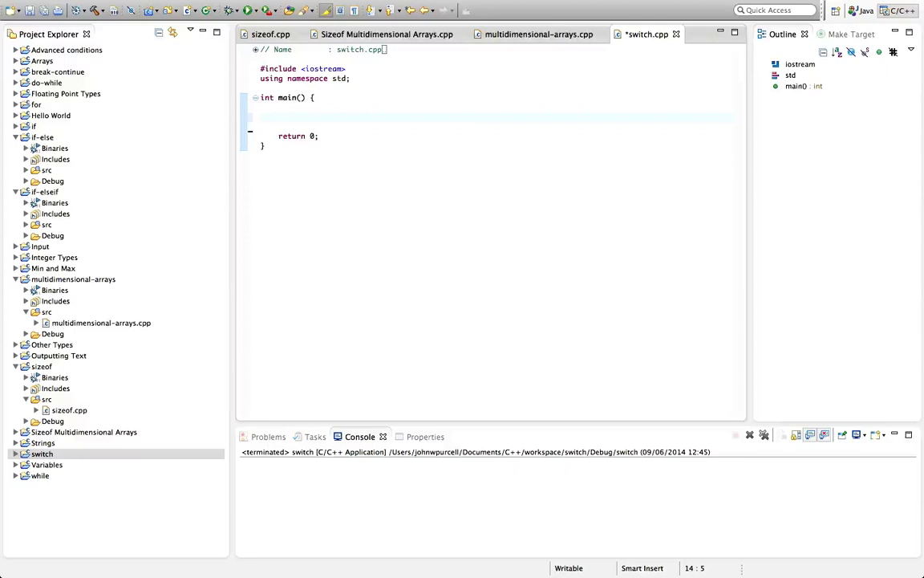
- Declare int value = 5; on the empty first line of main
click(279, 116)
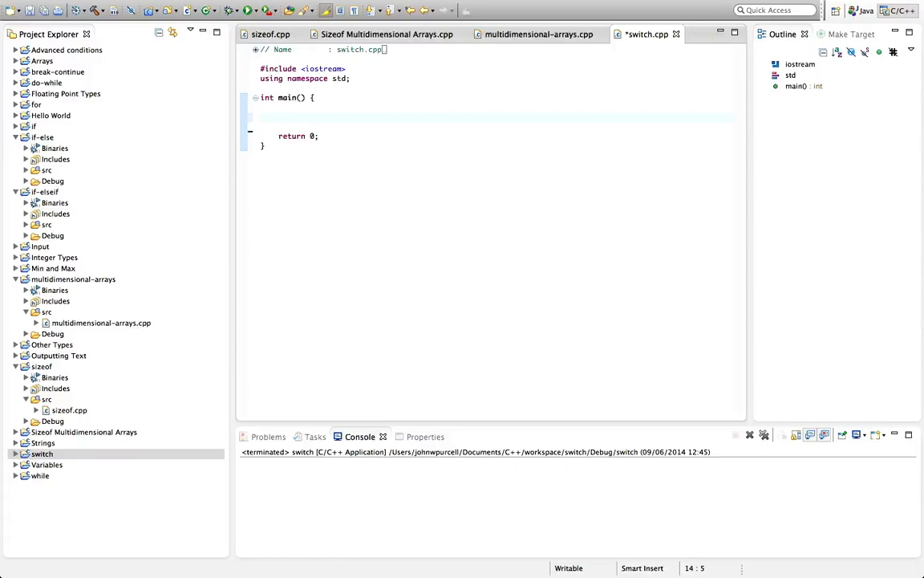
click(278, 116)
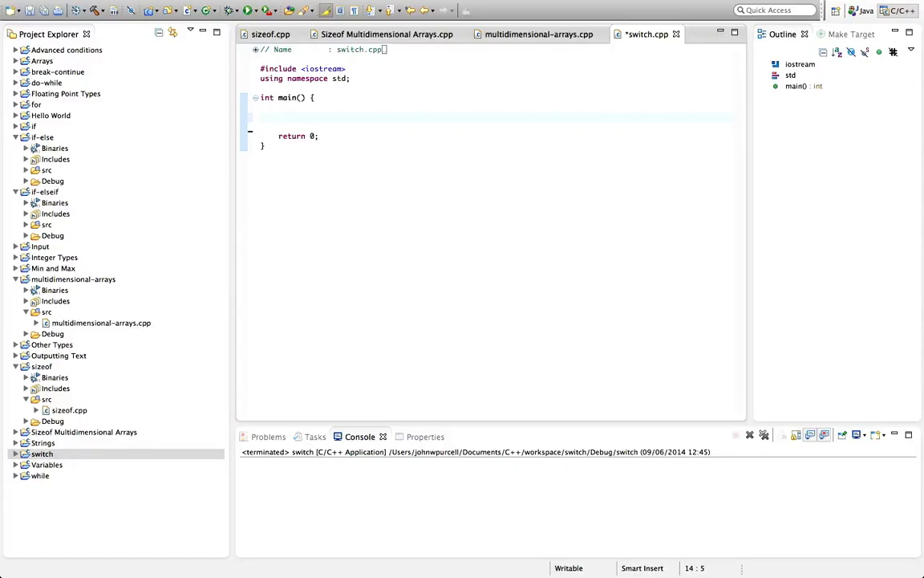
click(278, 117)
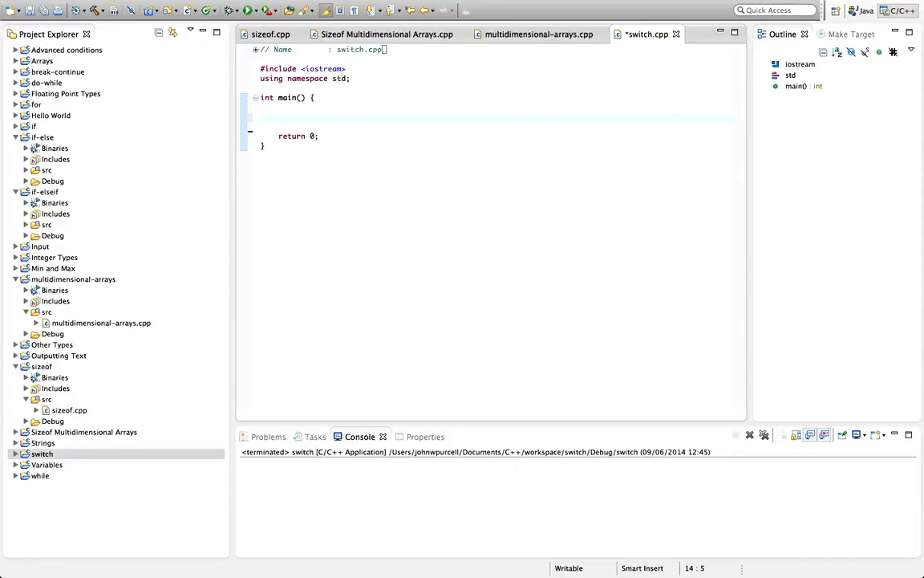
click(278, 118)
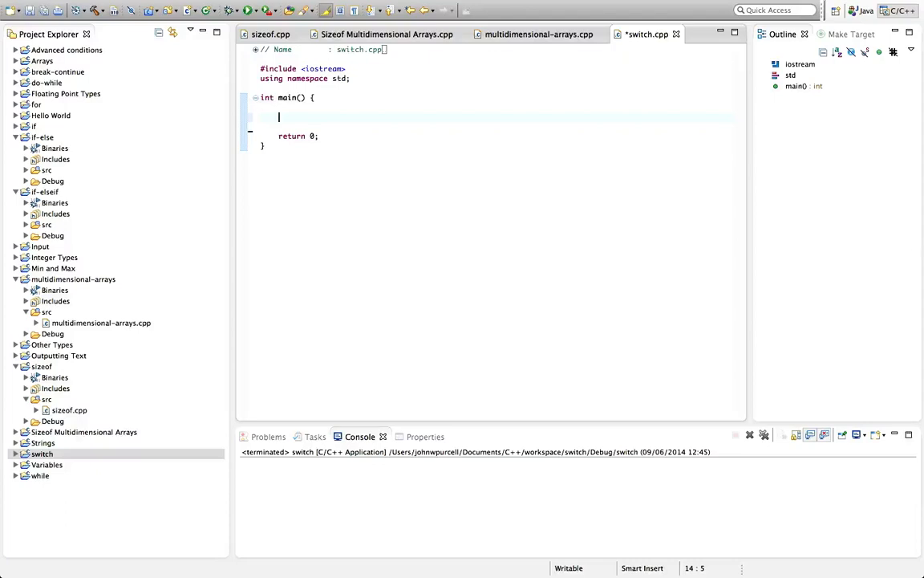
text(int)
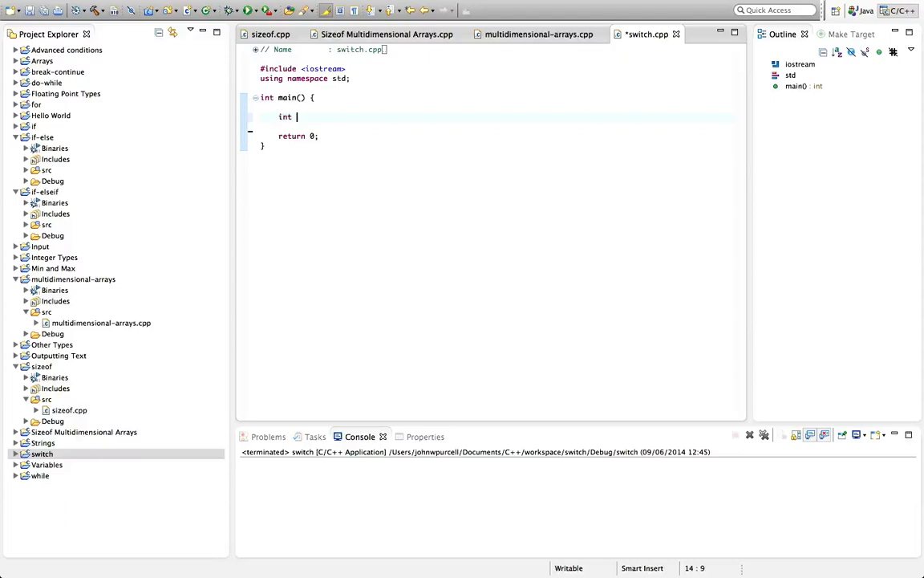
text(value = 5;)
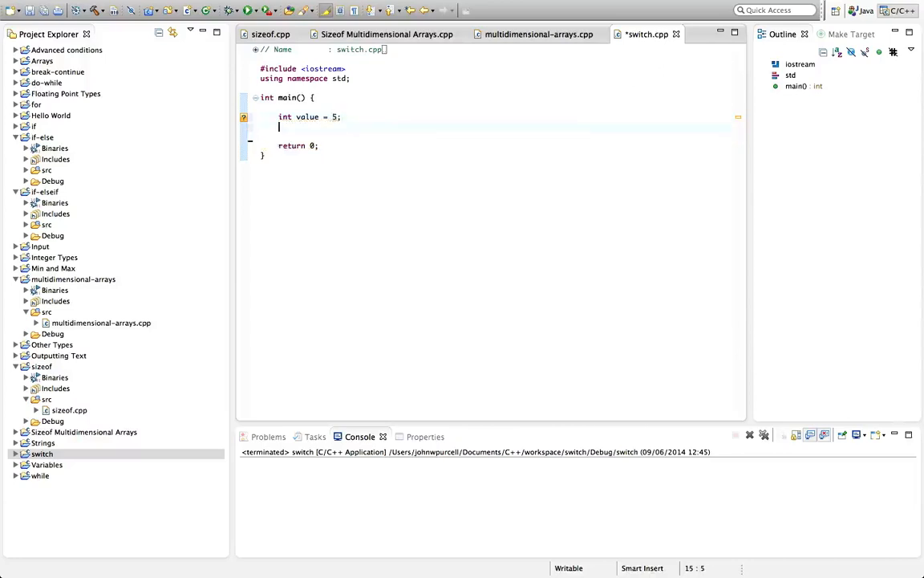
key(Return)
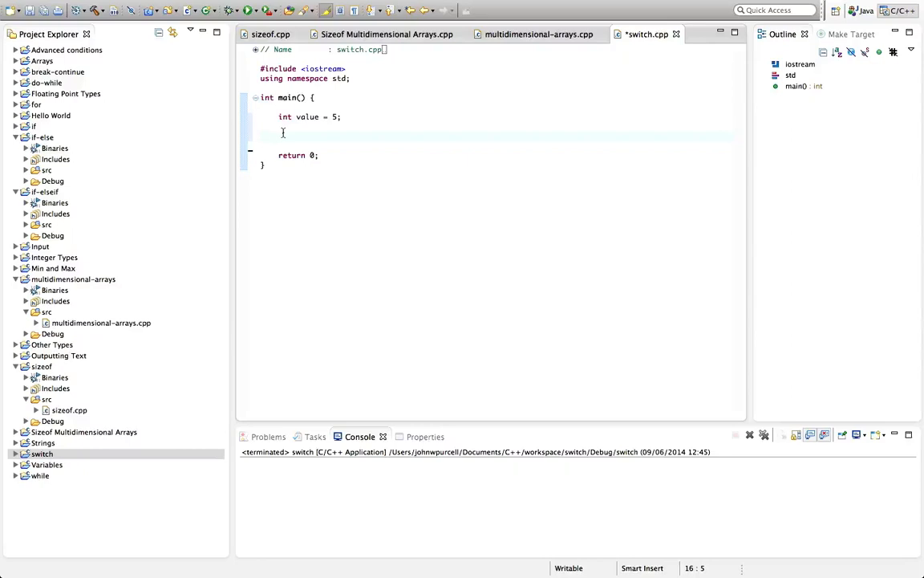
- Write switch(value) with empty braces below the value declaration
text(sw)
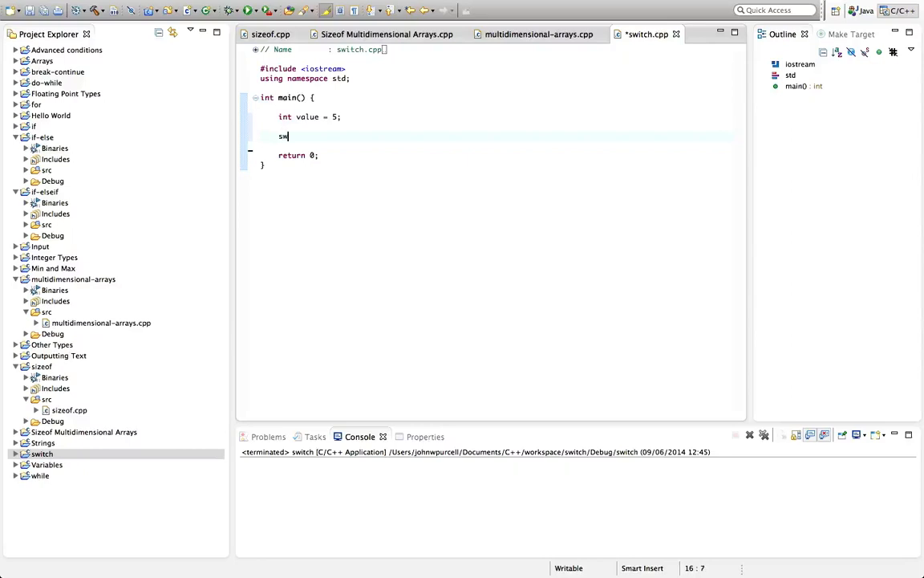
text(itch() {)
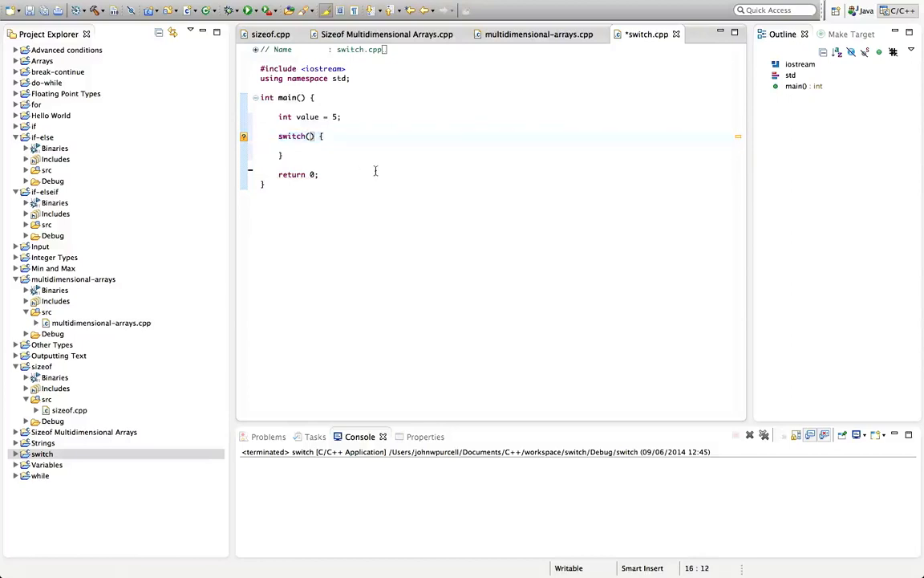
text(value)
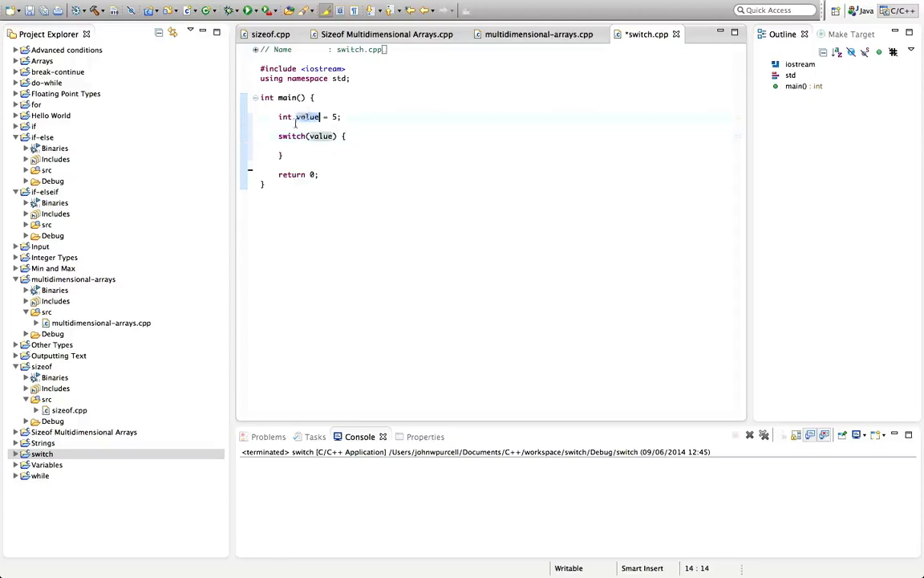
click(327, 148)
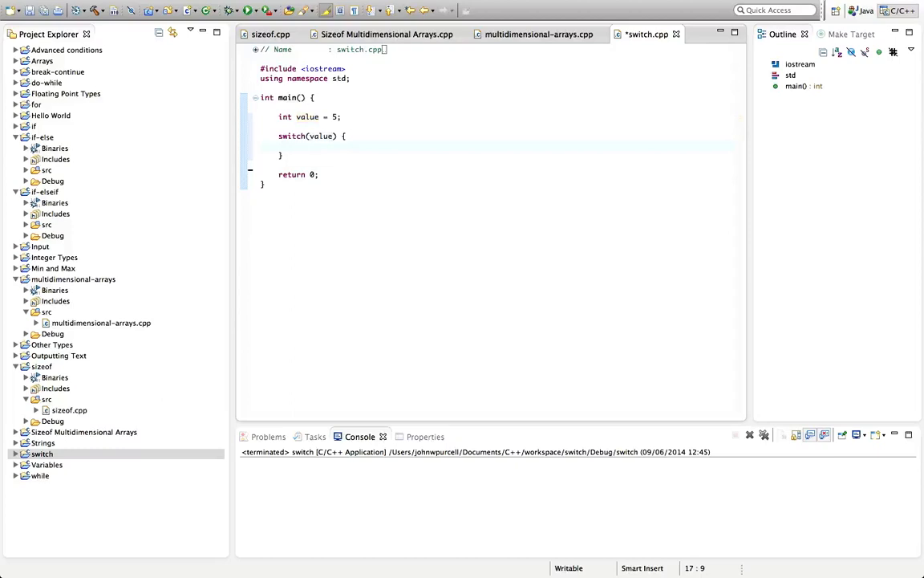
- Inside the switch, write case 4: printing "Value is 4." followed by break;
click(297, 147)
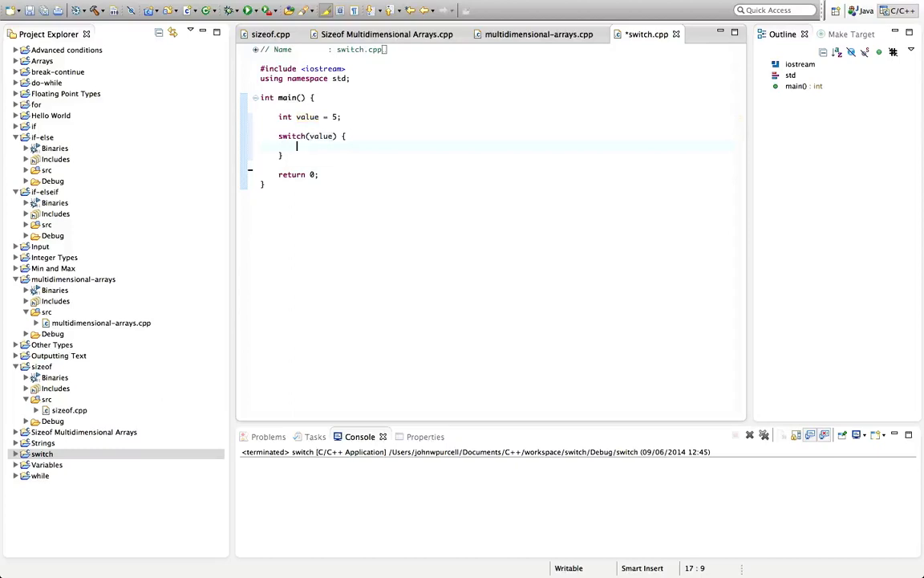
text(case)
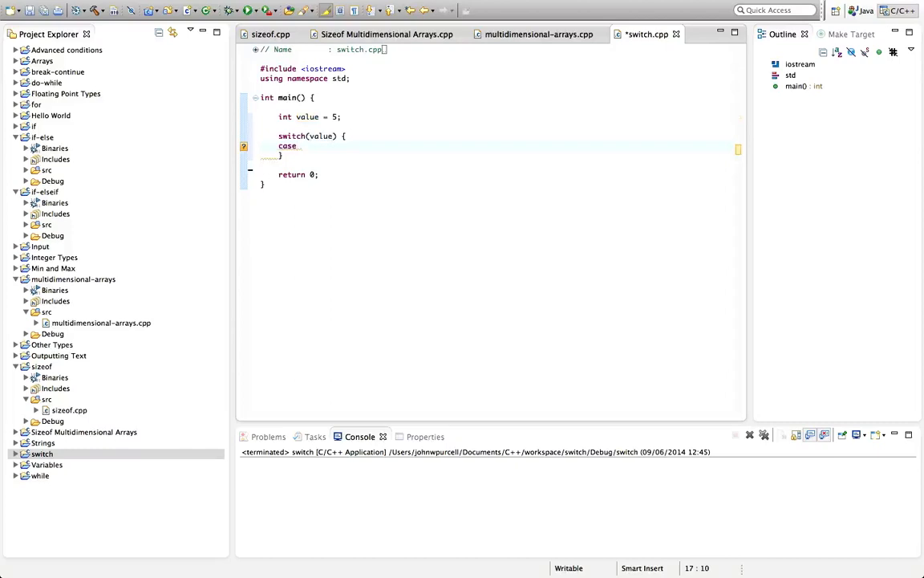
text(4)
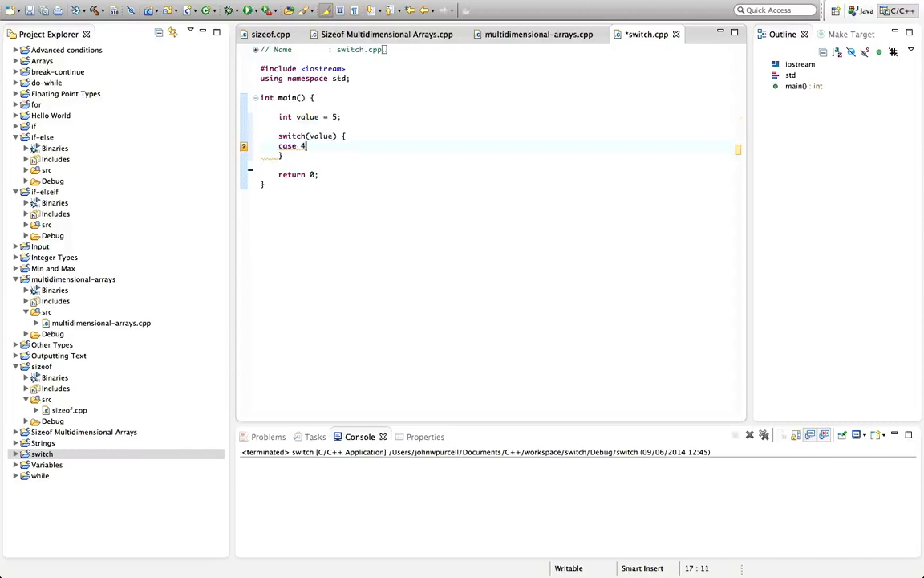
text(:)
text(brea)
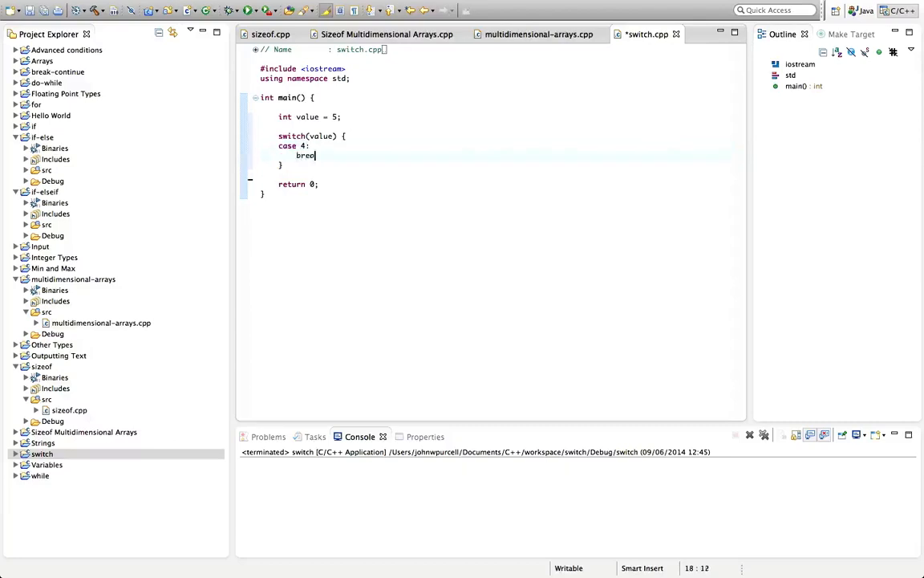
text(k;)
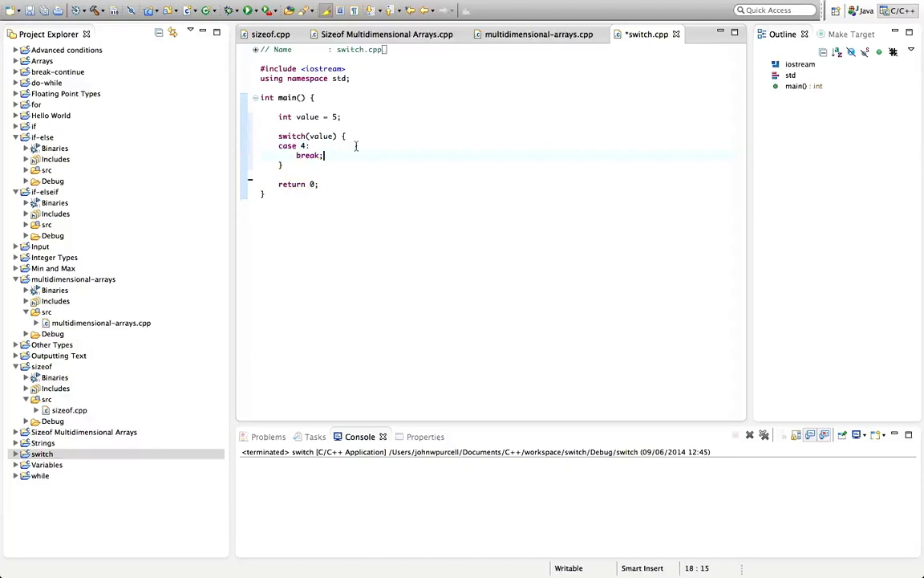
text(cout)
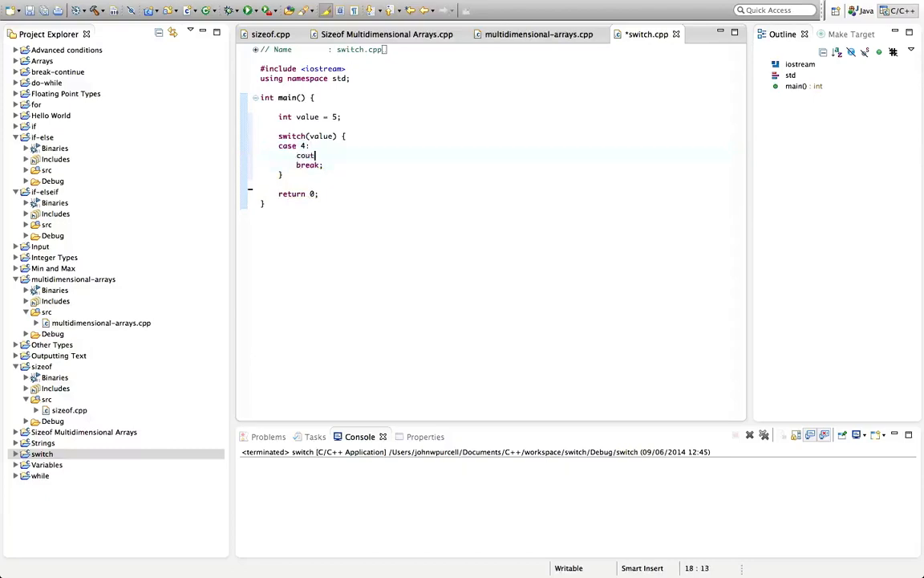
text(<< "valu)
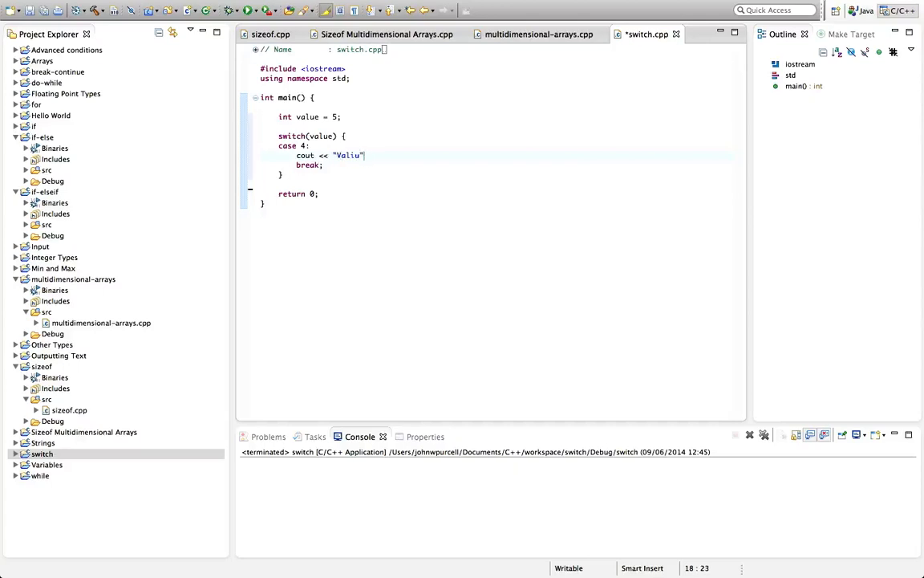
text(e is 4.)
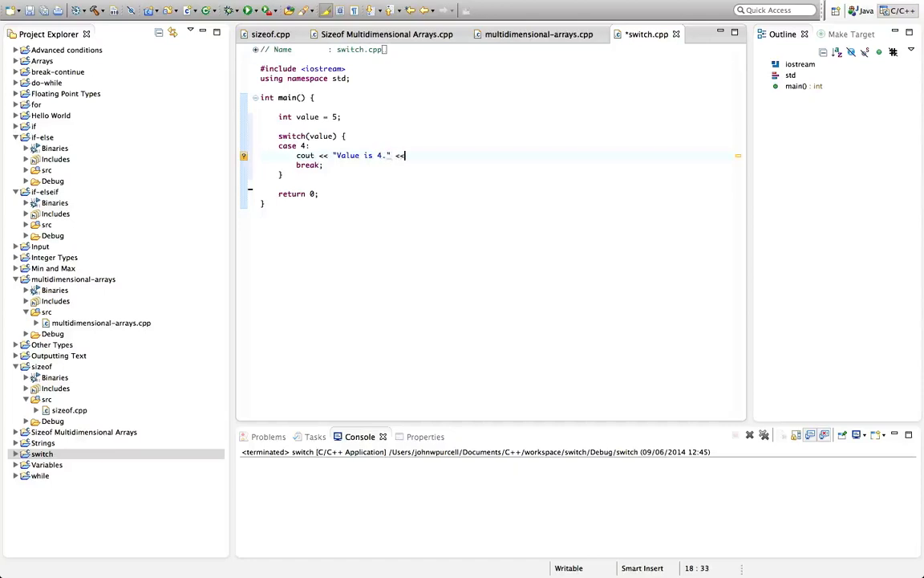
- Finish case 4 with endl, then copy its block twice for cases 5 and 6
text(endl;)
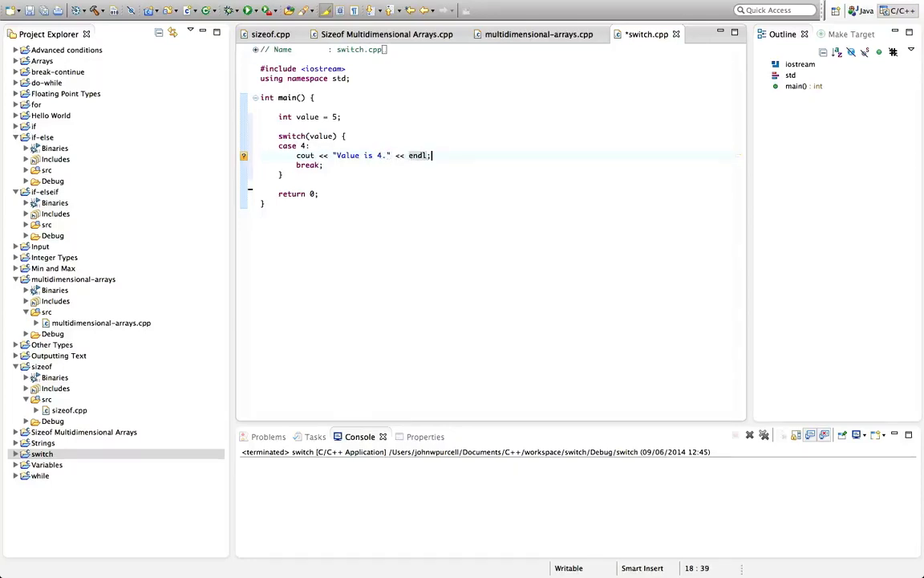
drag(432, 155, 325, 165)
text(case 5:)
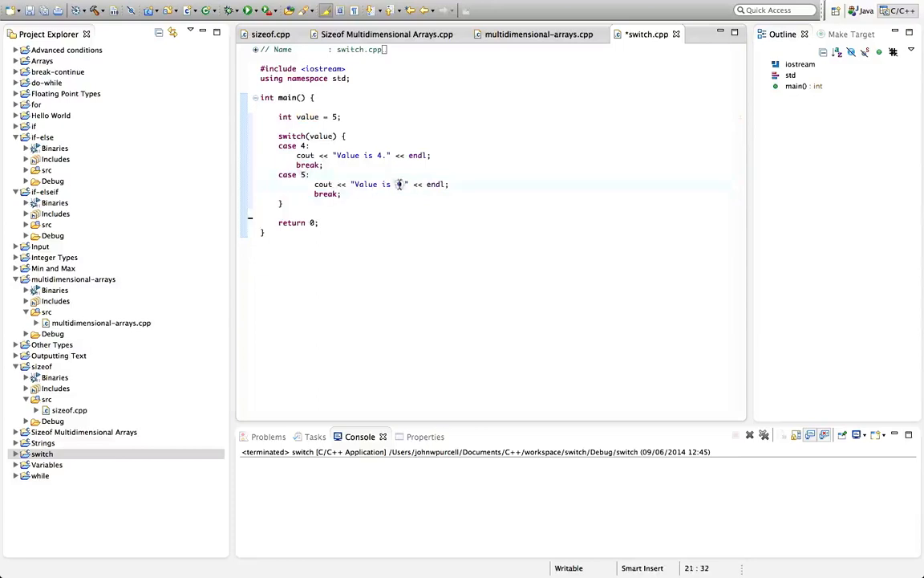
key(Return)
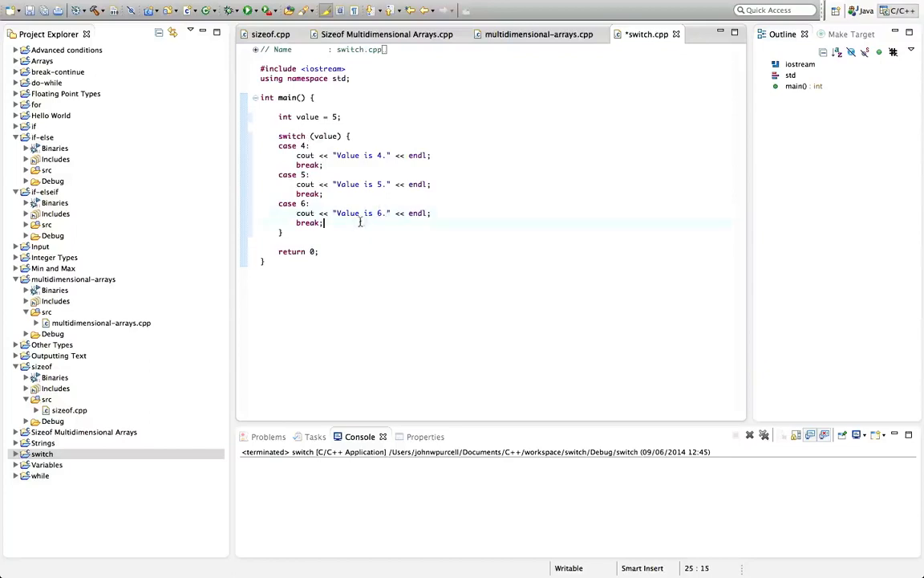
key(Return)
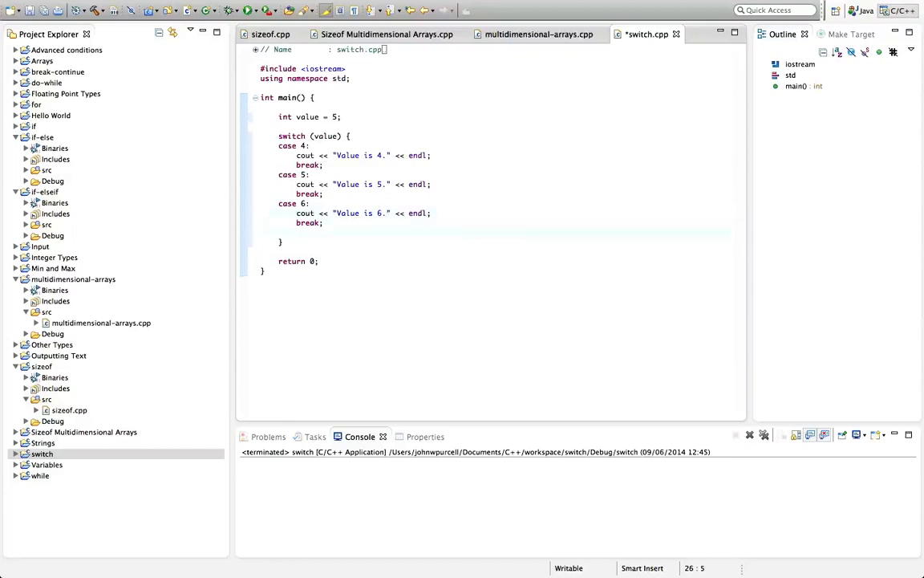
- Add default: printing "Unrecognized value." << endl, then save switch.cpp
text(default:)
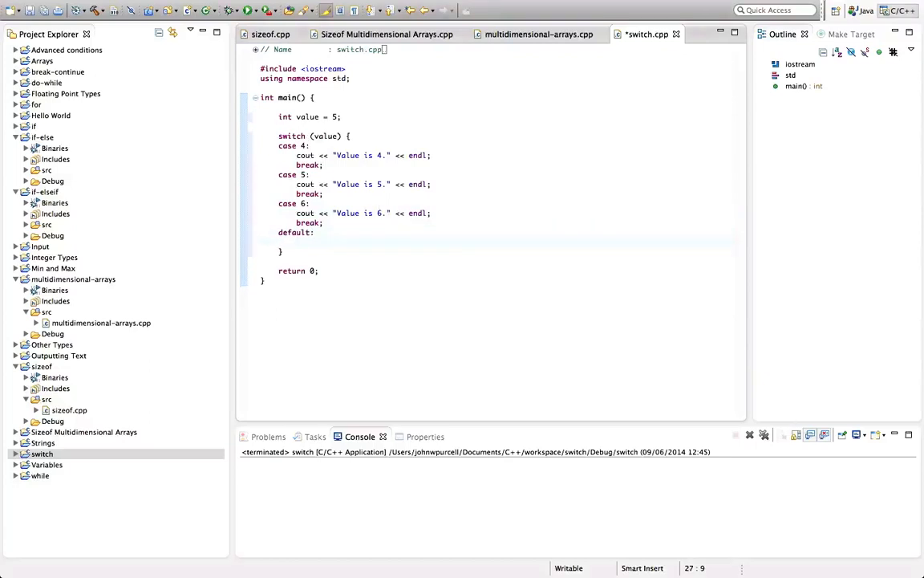
text(cout << "Un)
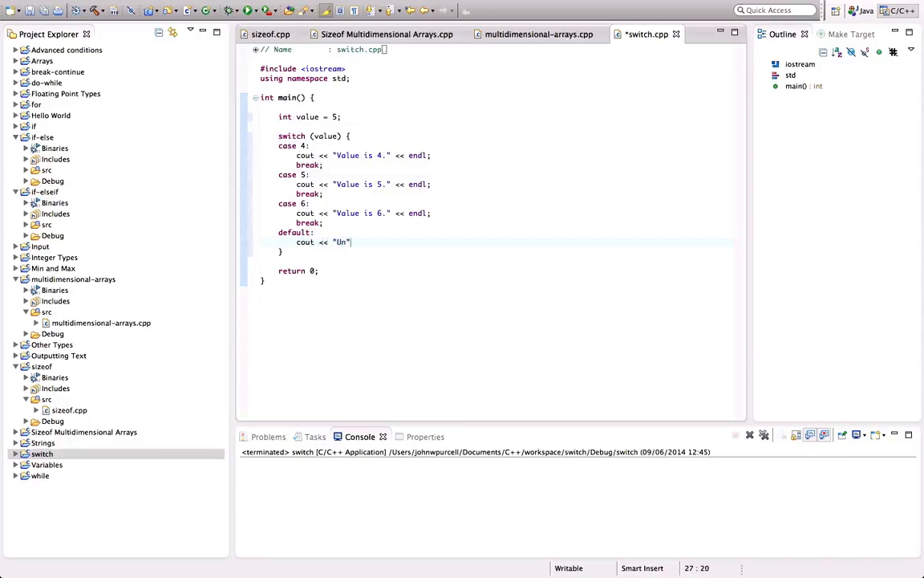
text(recogn)
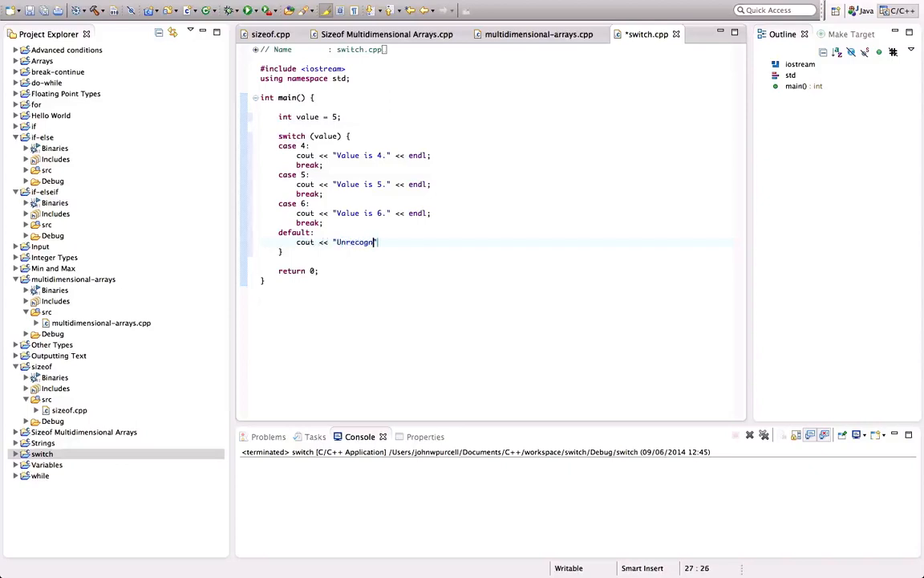
text(ized value.")
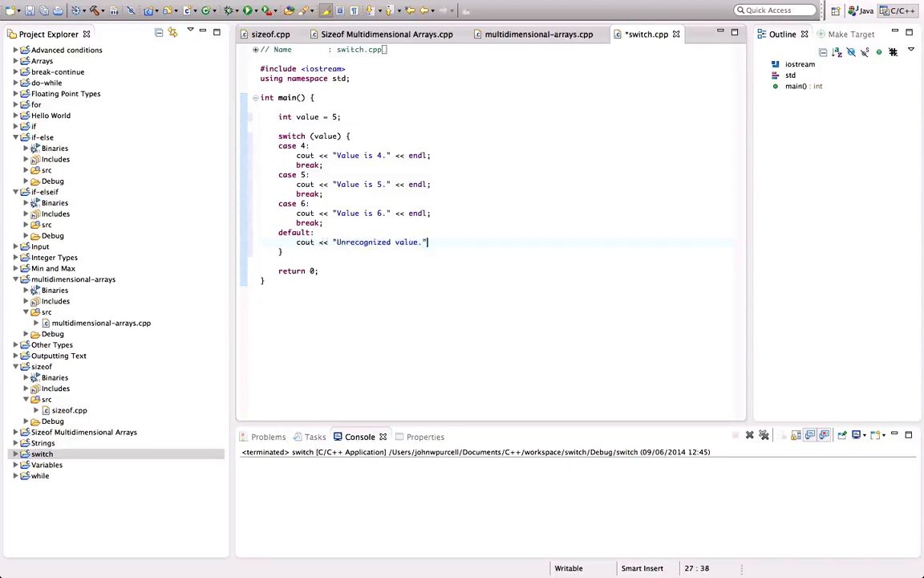
text(<< endl;)
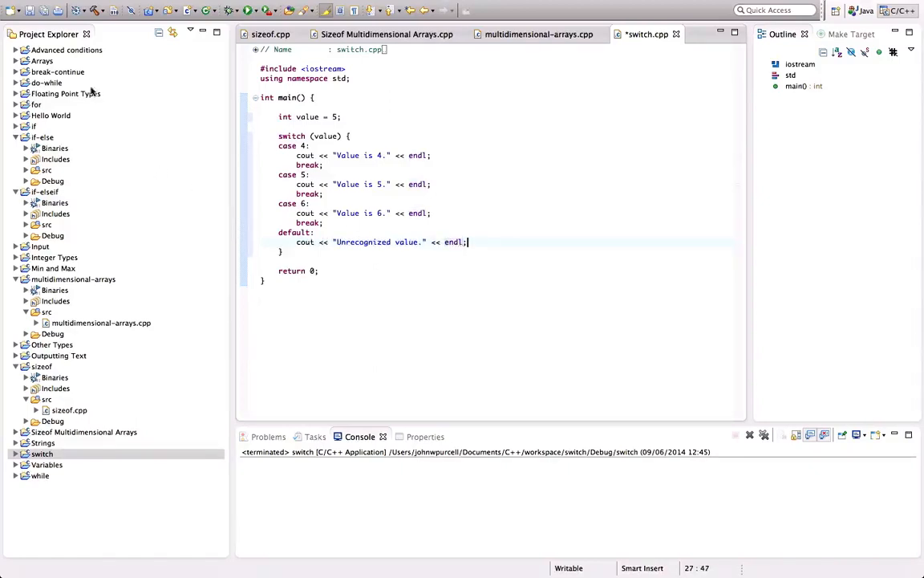
key(ctrl+s)
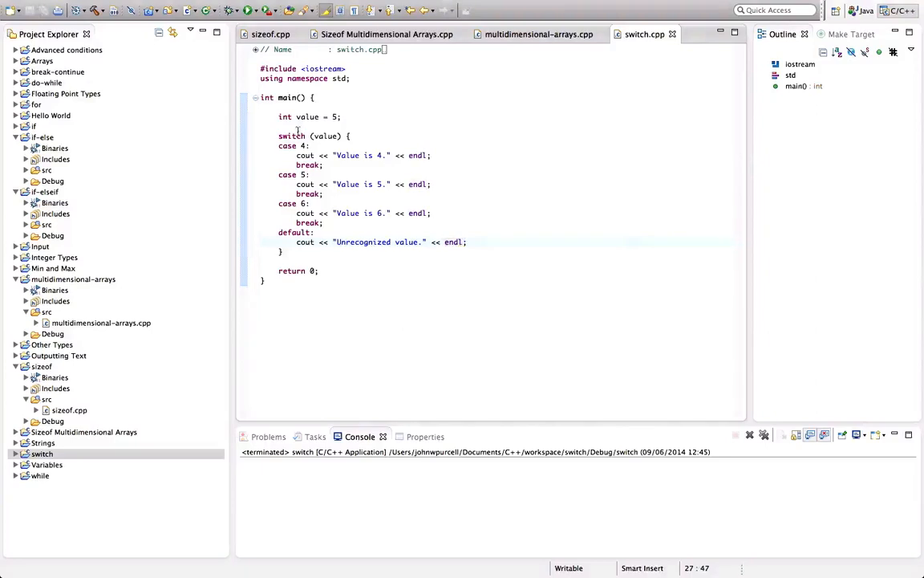
double_click(325, 136)
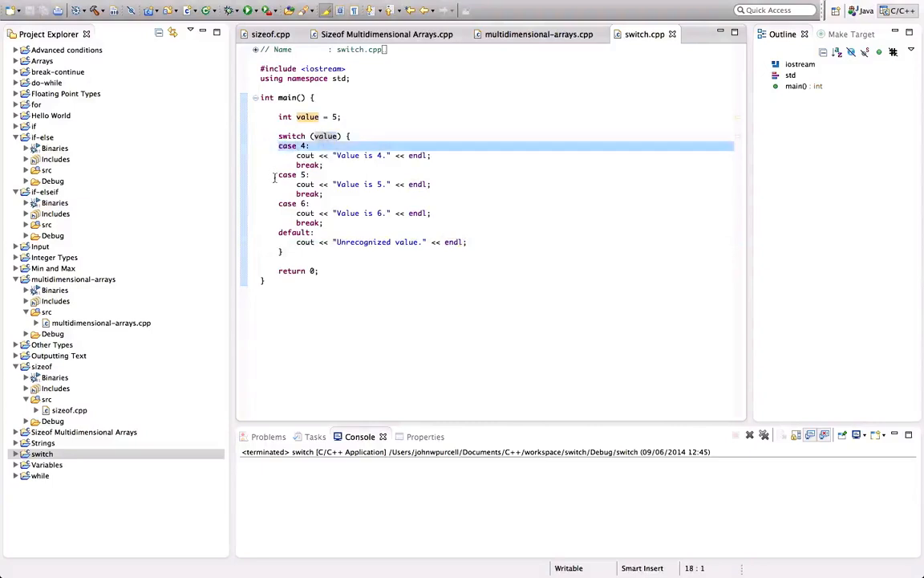
click(323, 145)
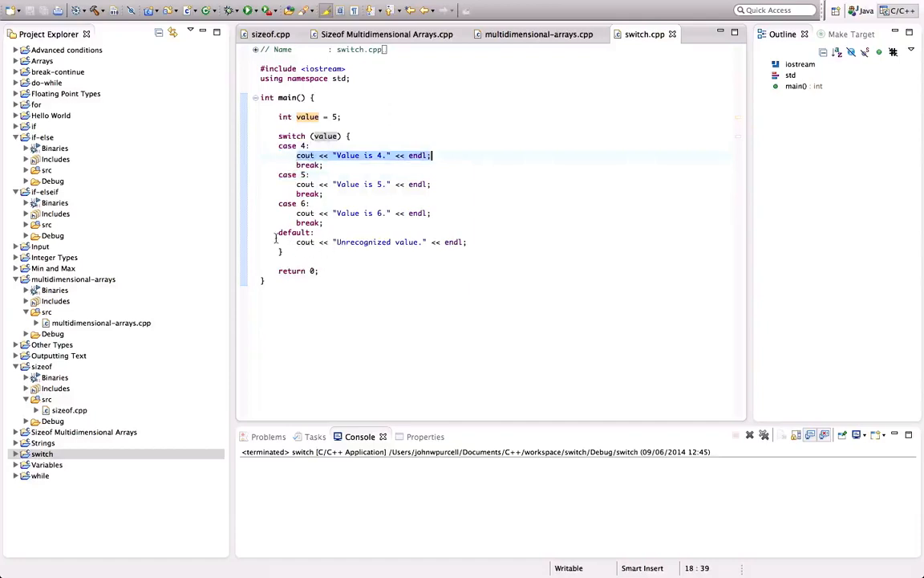
drag(431, 154, 325, 222)
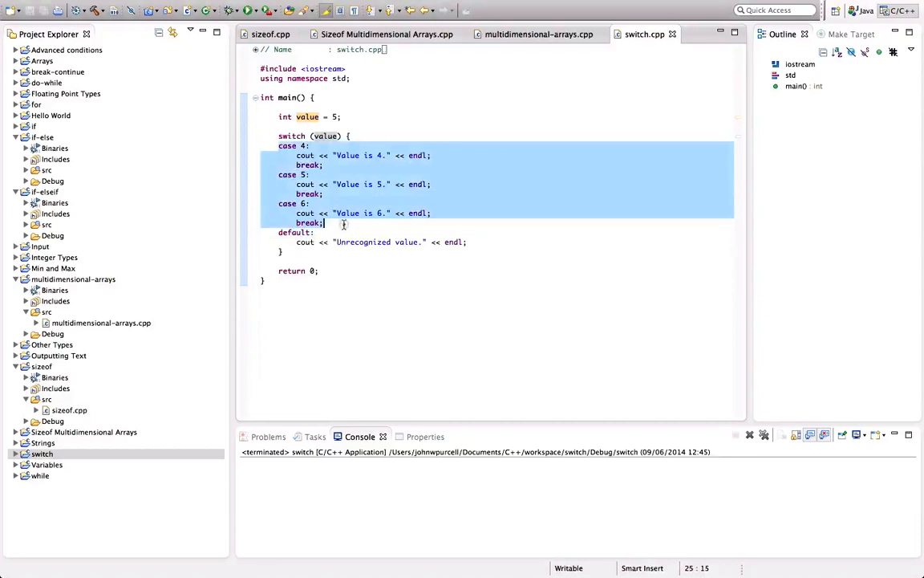
click(315, 232)
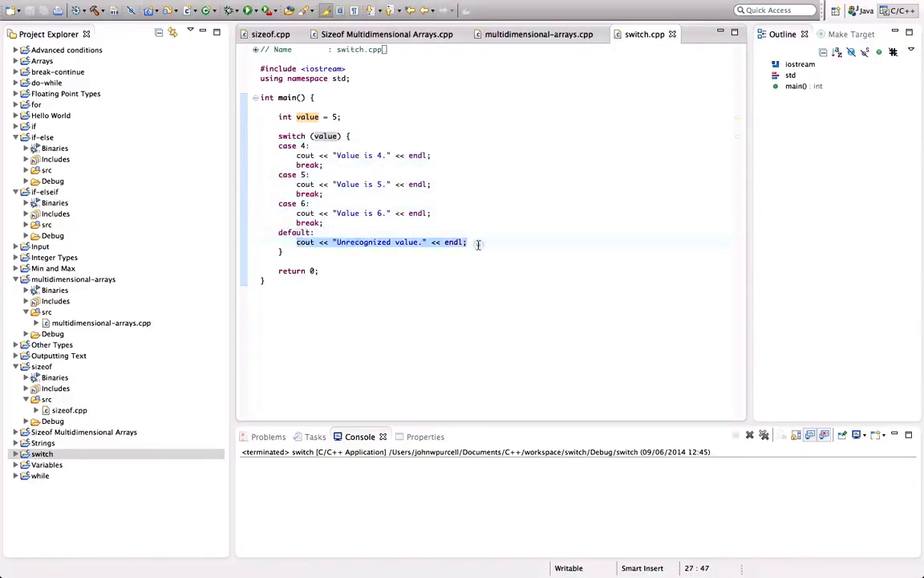
mouse_move(399, 221)
text(4)
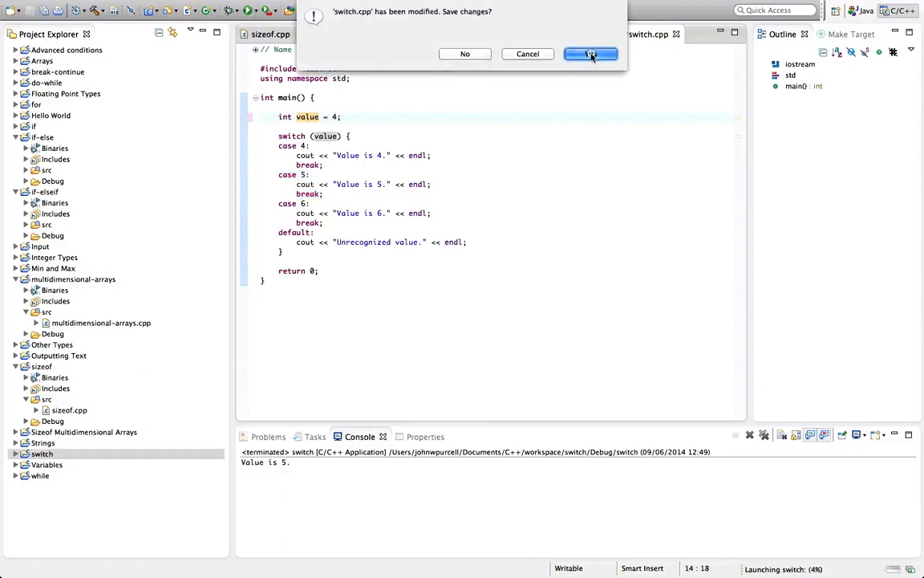
- Save and run with value 4, then rerun with value 8 to get "Unrecognized value."
click(592, 54)
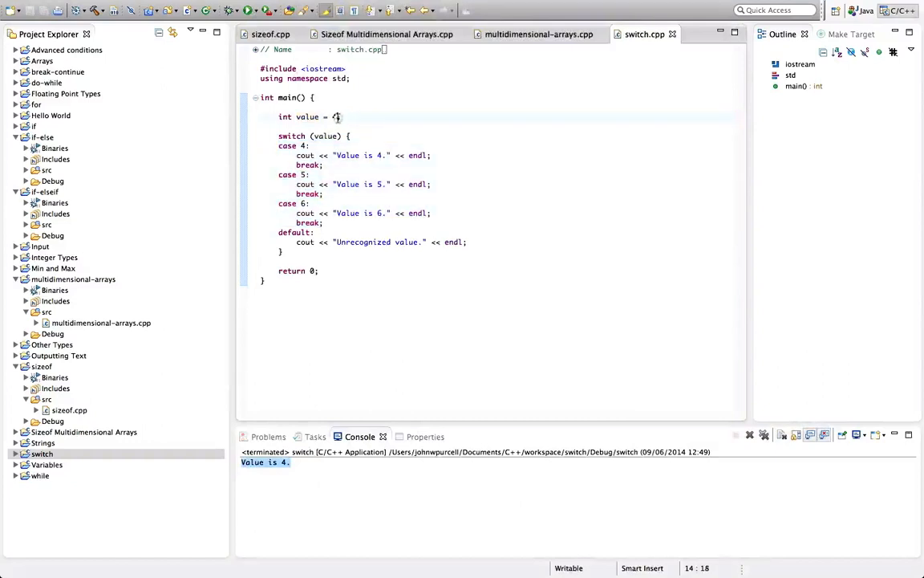
text(8)
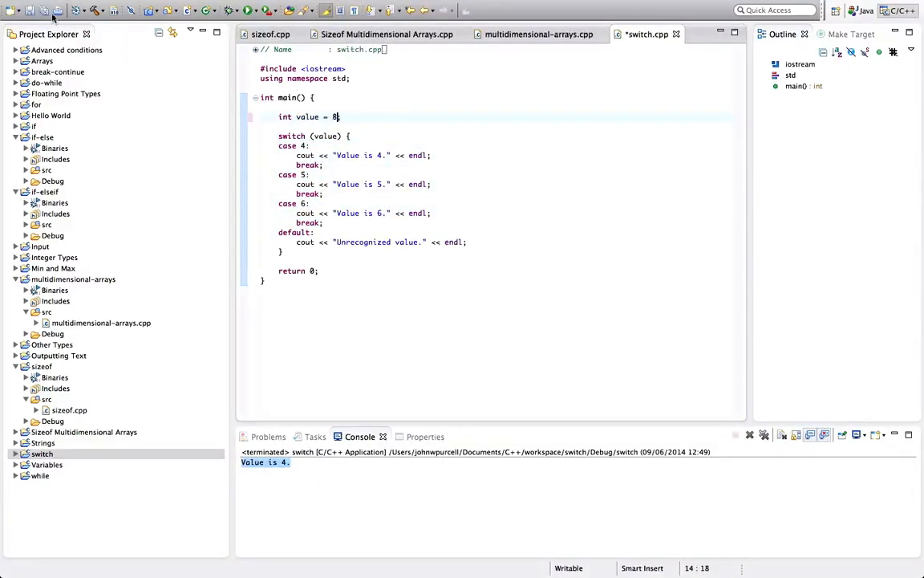
click(247, 11)
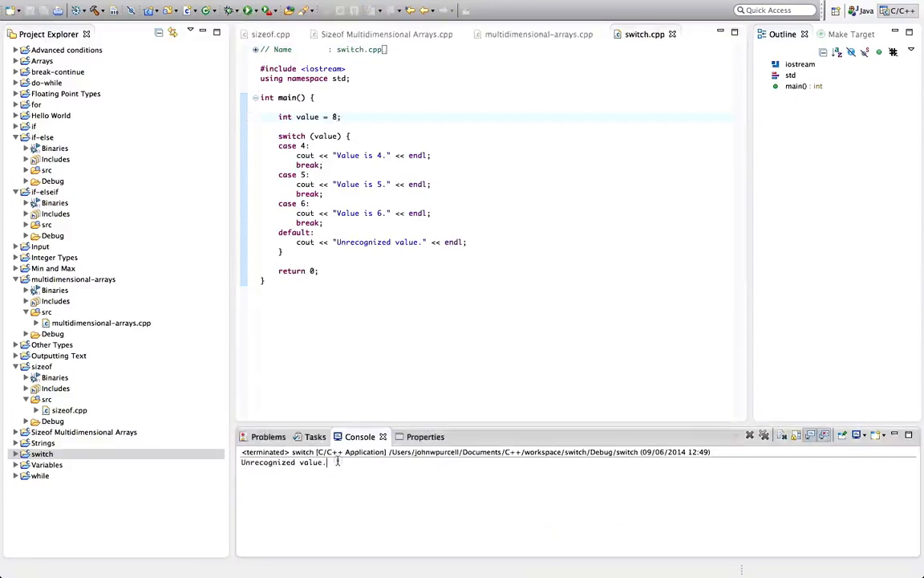
double_click(282, 462)
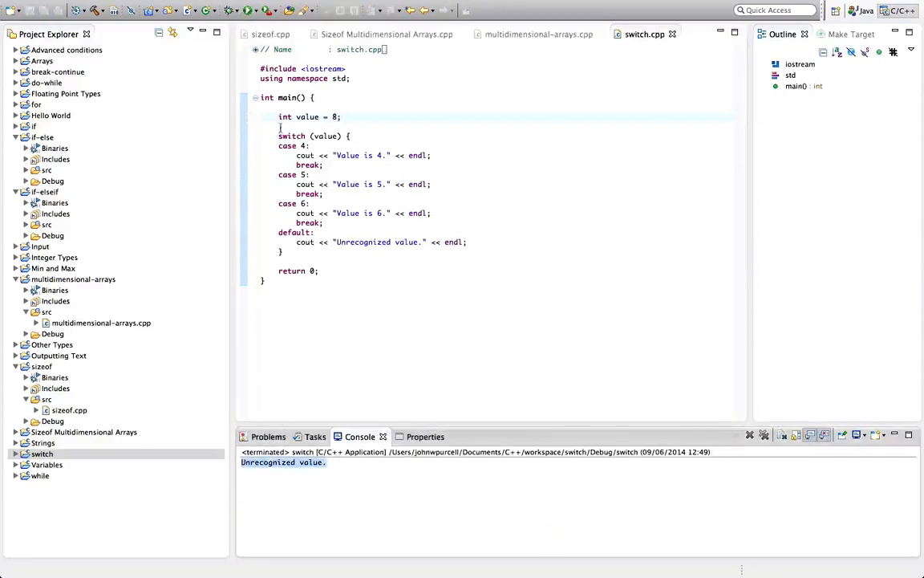
drag(278, 136, 311, 252)
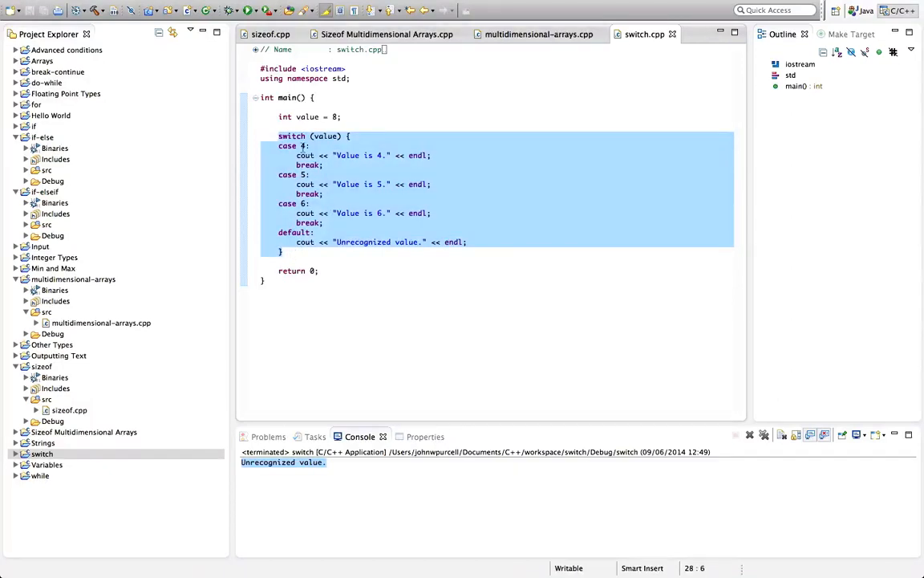
- Run switch.cpp without the default case, then retype default: to restore it
click(303, 145)
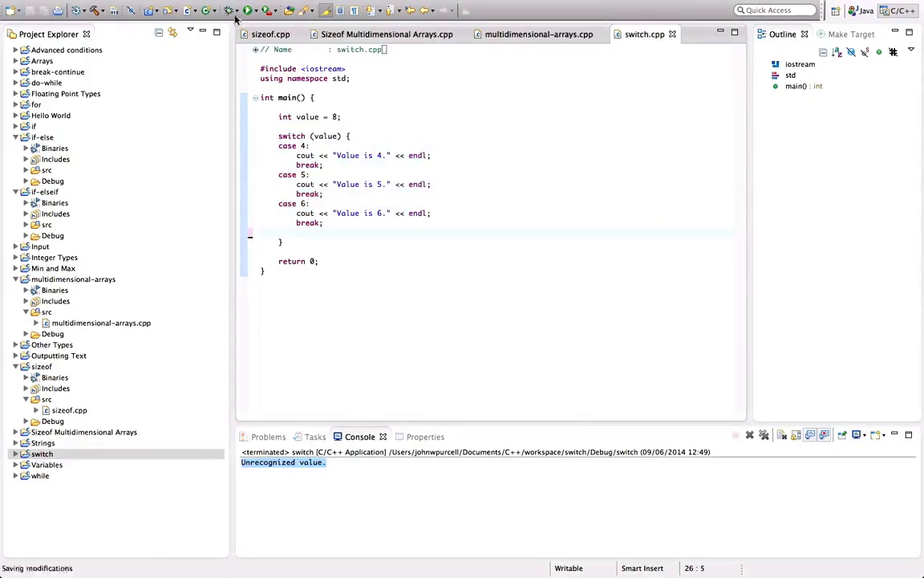
click(248, 10)
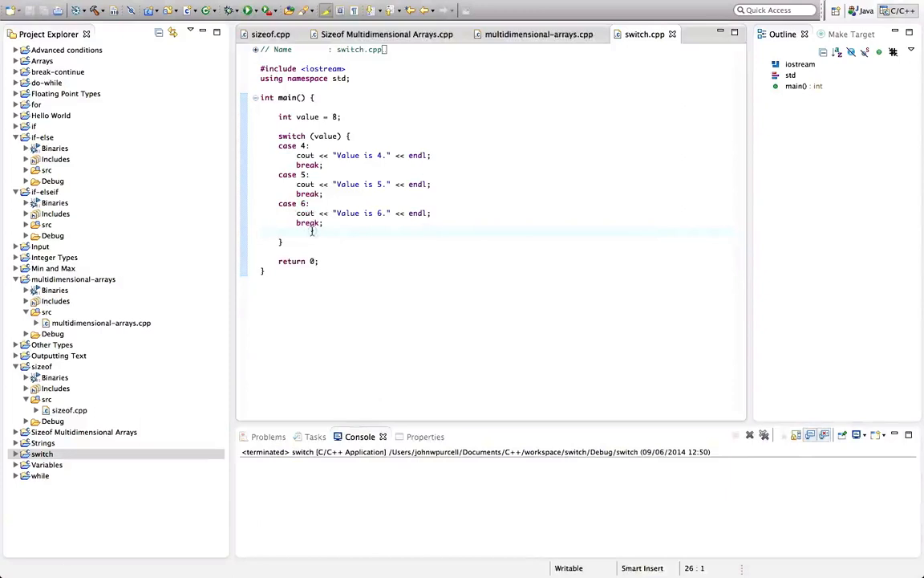
text(default:)
text(cout << "Unrecognized value." << endl;)
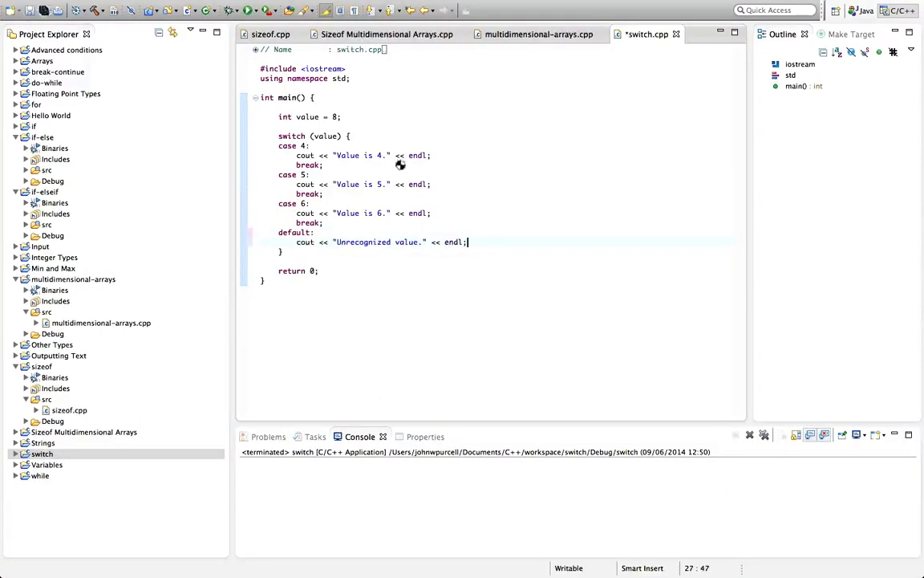
mouse_move(325, 135)
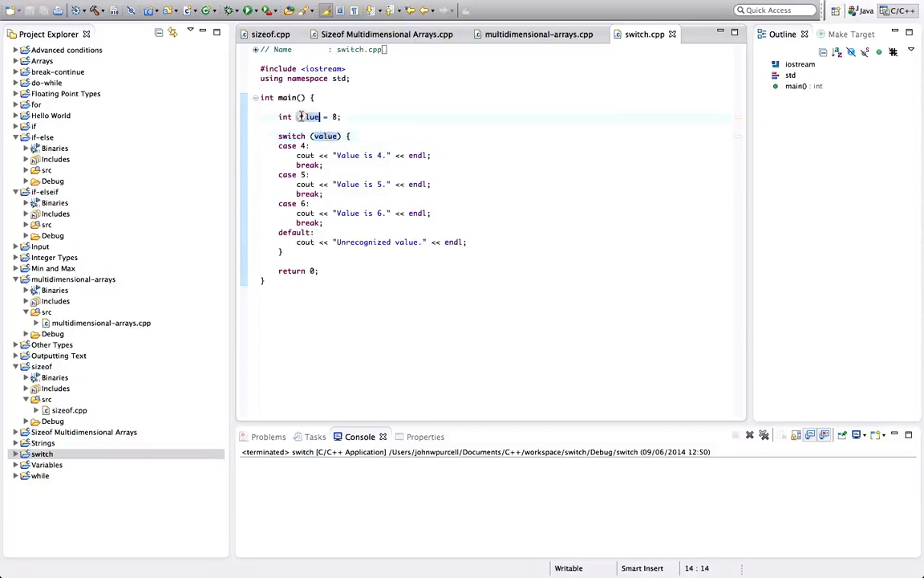
- Try char as value's type, restore int value = 4, and run again
double_click(308, 116)
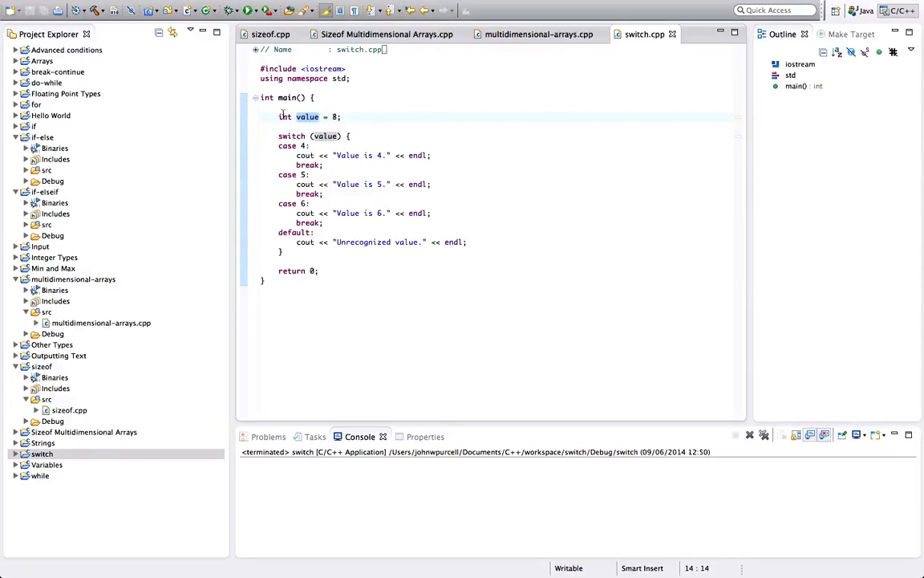
text(char)
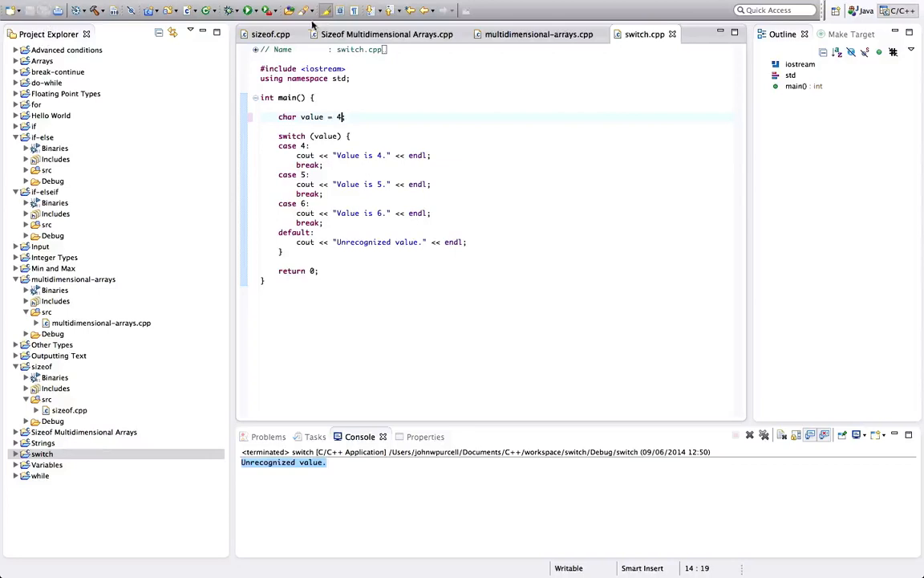
click(247, 11)
text(int)
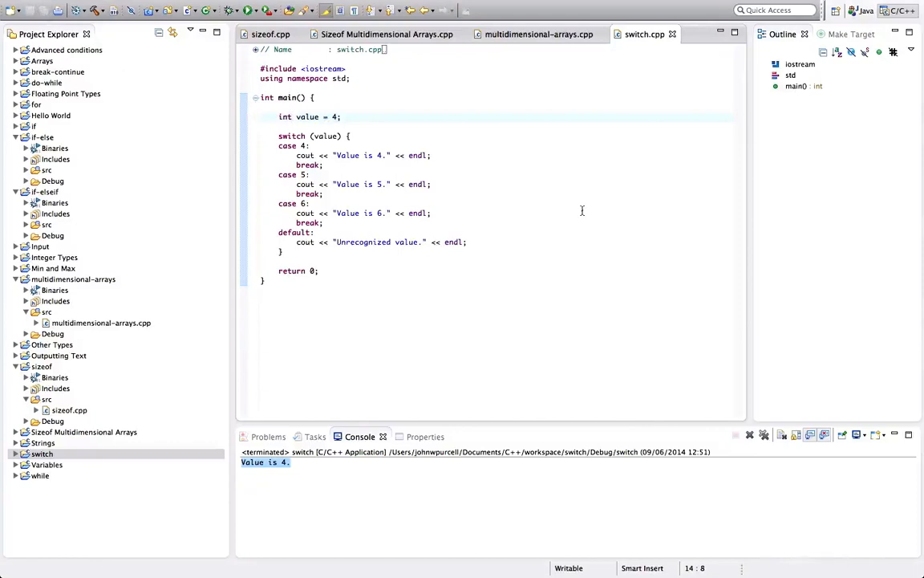
click(325, 164)
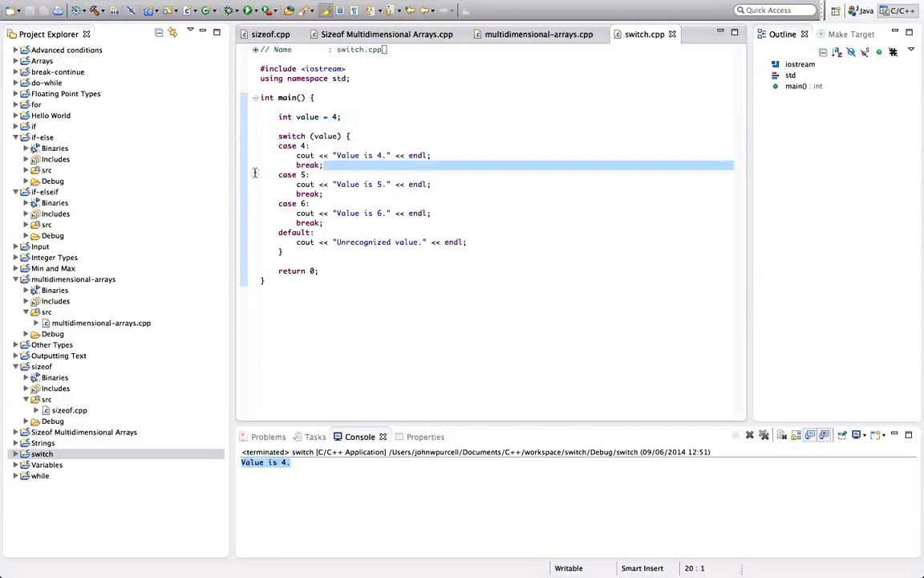
- Remove the break after case 4 so it falls through into case 5
click(322, 164)
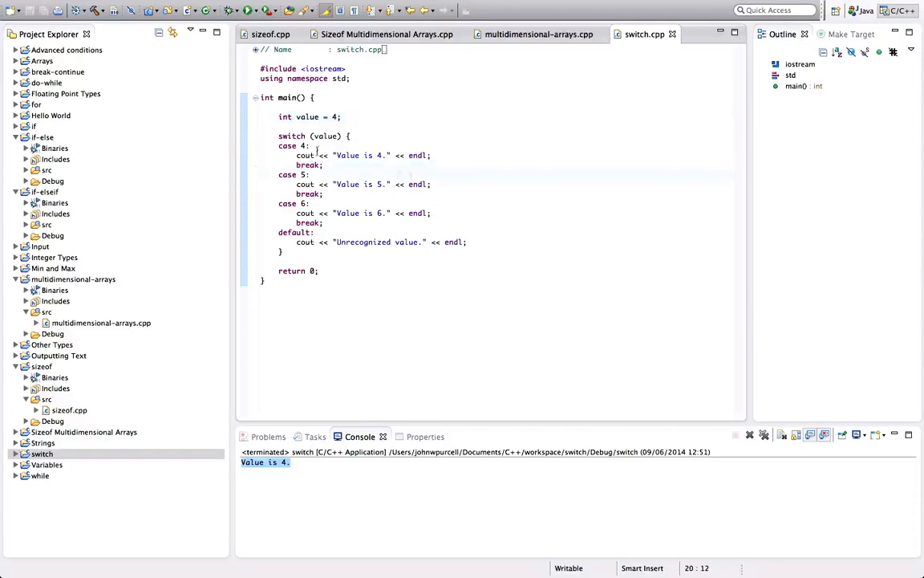
click(346, 155)
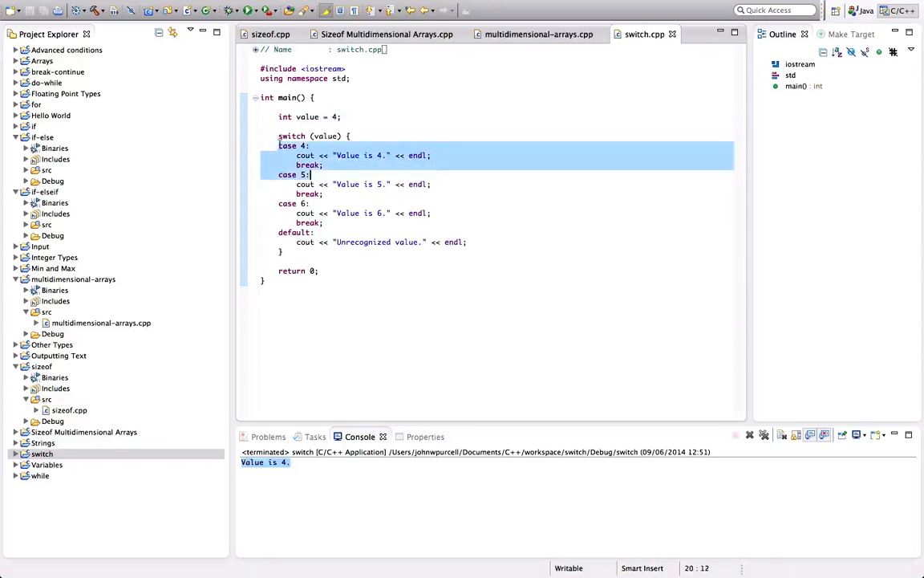
click(281, 155)
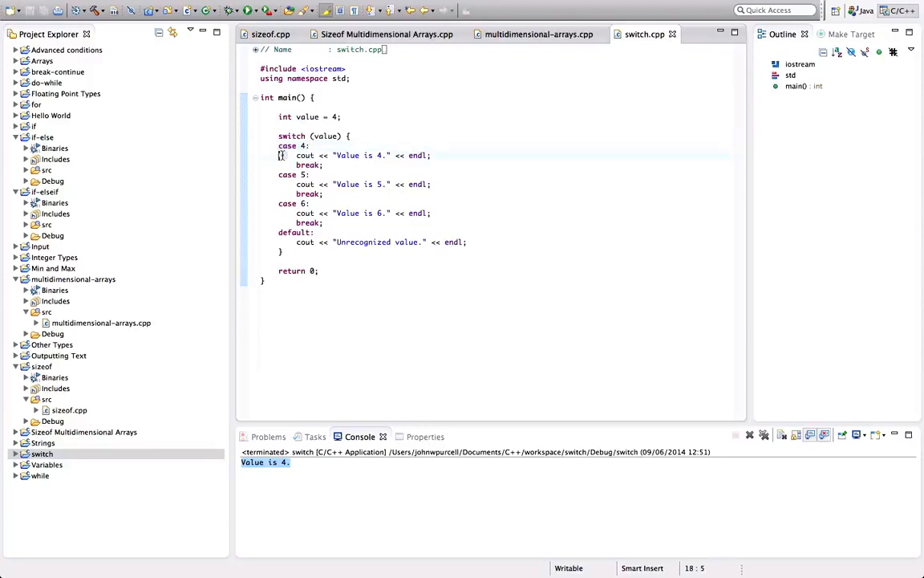
click(312, 174)
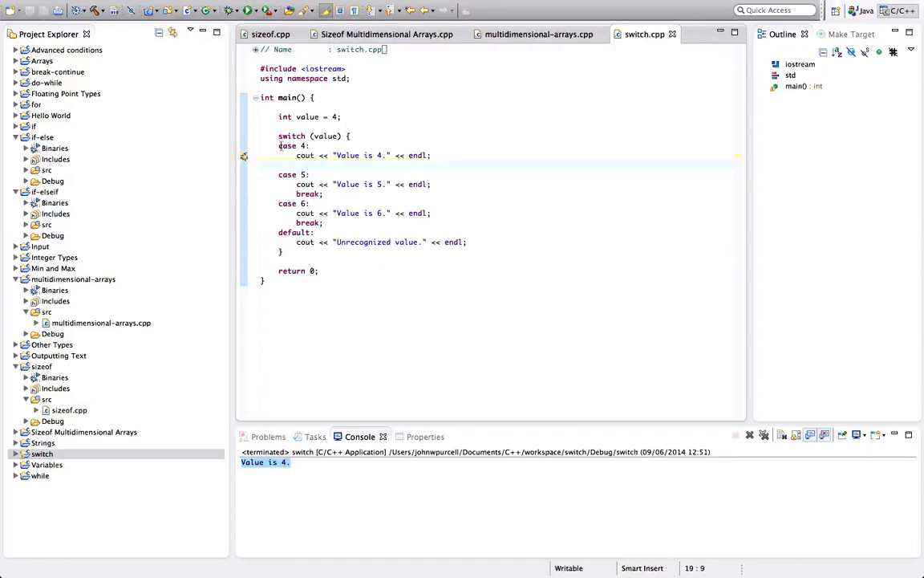
click(261, 165)
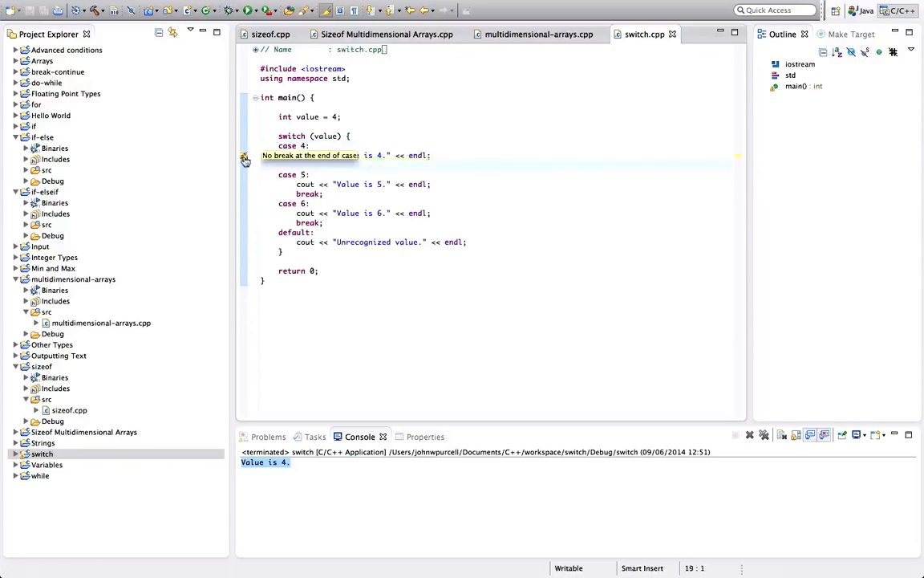
- Build the project and run, printing both "Value is 4." and "Value is 5."
click(328, 6)
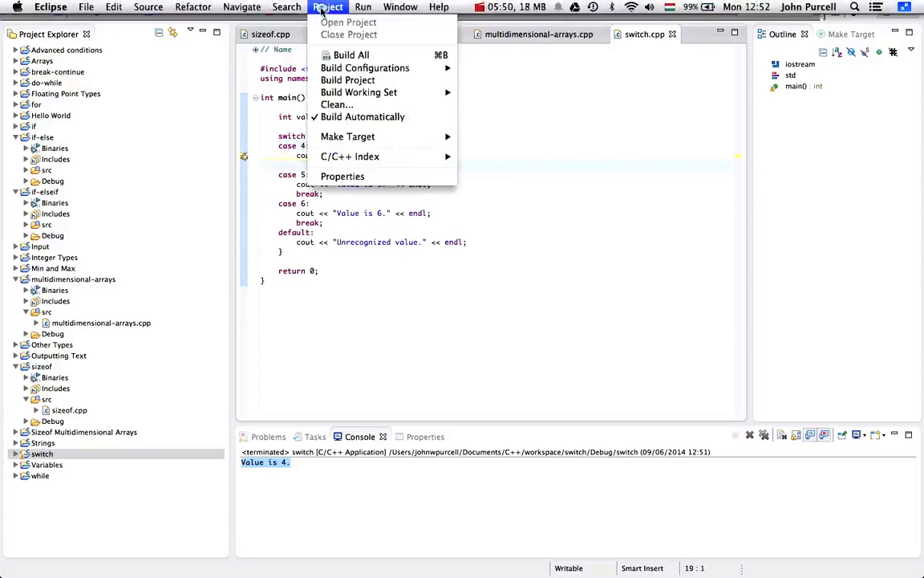
click(351, 55)
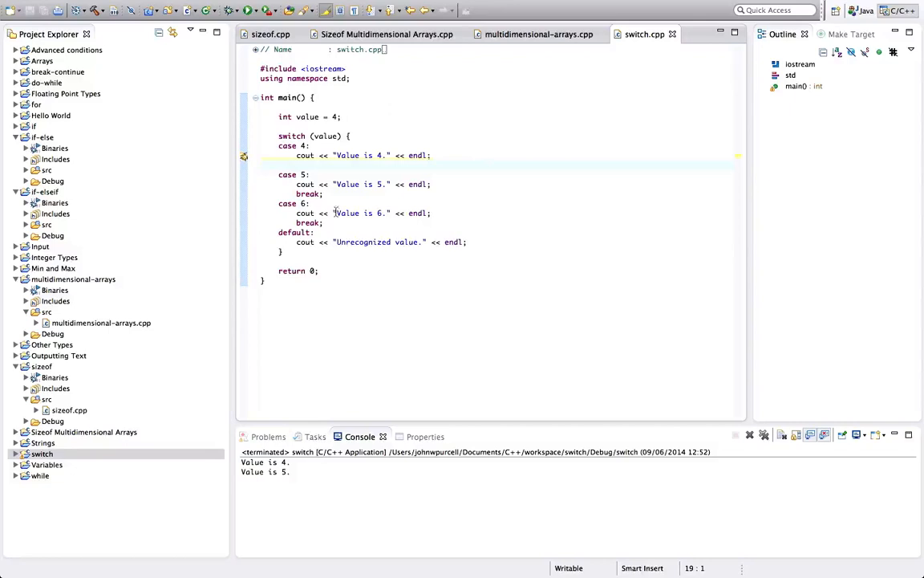
click(431, 155)
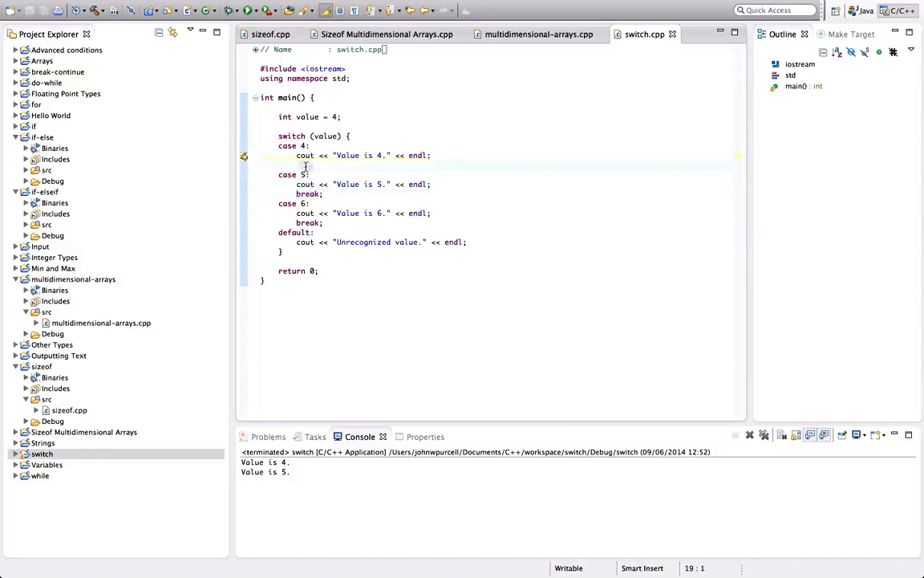
drag(306, 155, 316, 233)
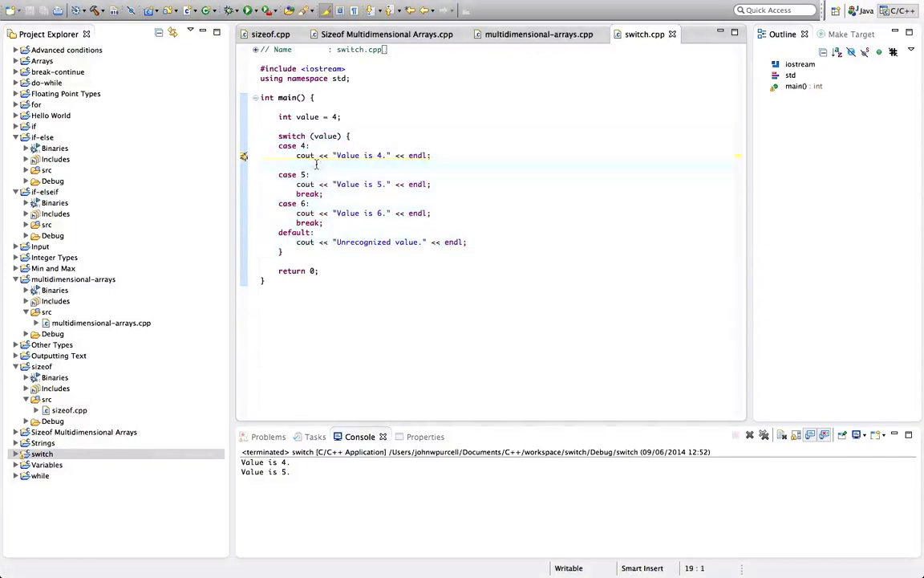
- Type break; below case 4's cout line and add a blank line after the declaration
text(br)
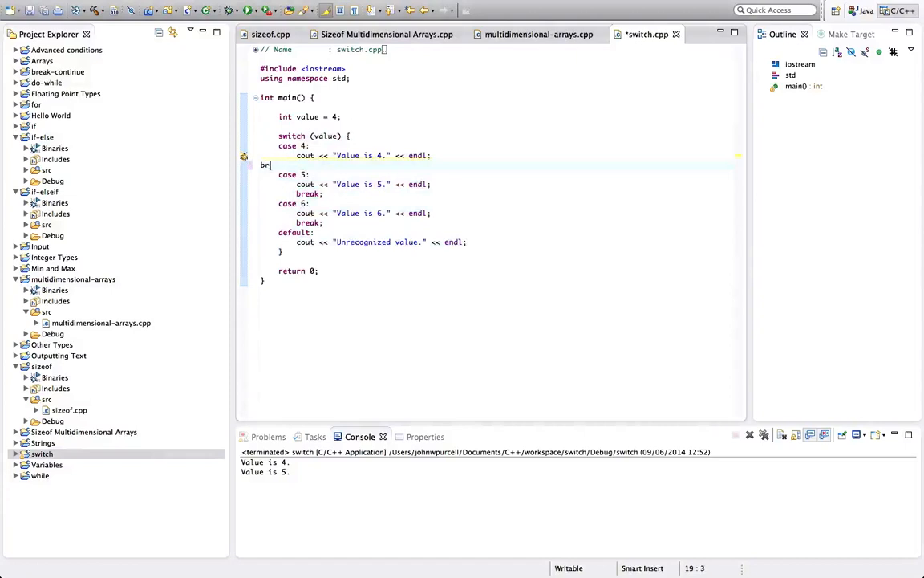
text(eak;)
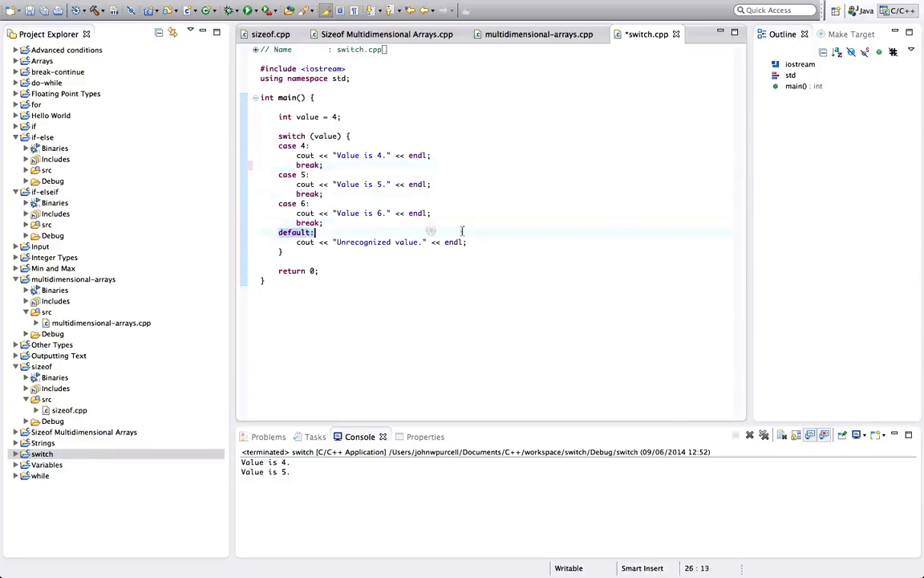
drag(279, 232, 467, 242)
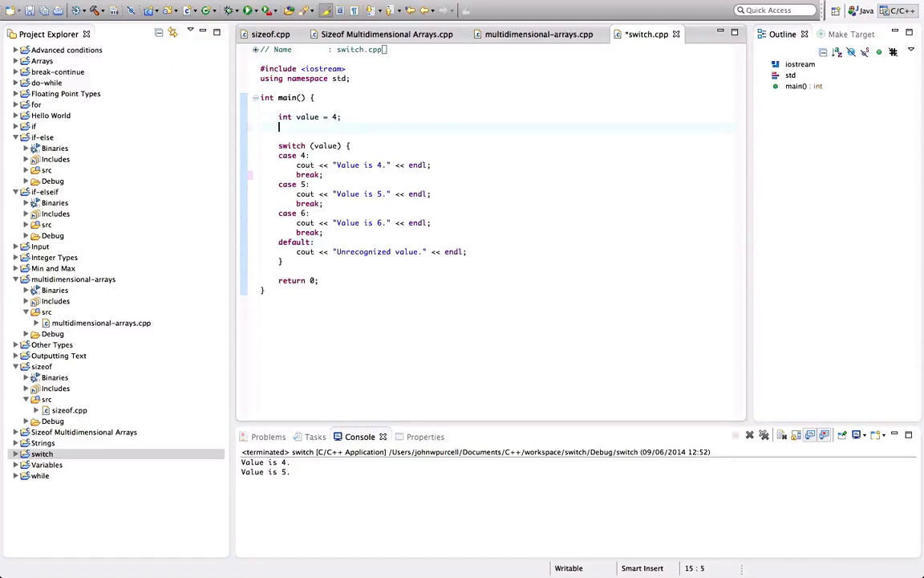
- Declare int number = 4; above the switch and change case 4 to case number
text(int)
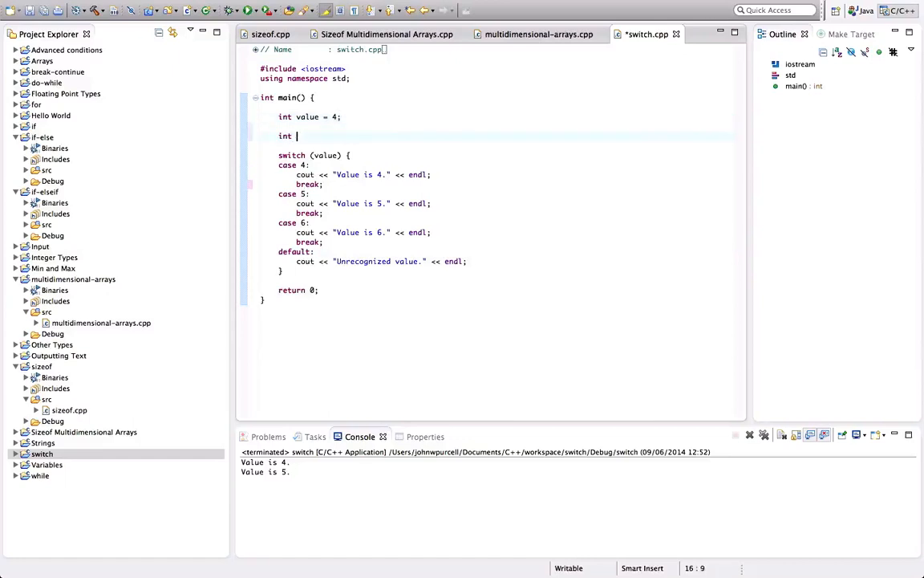
text(numb)
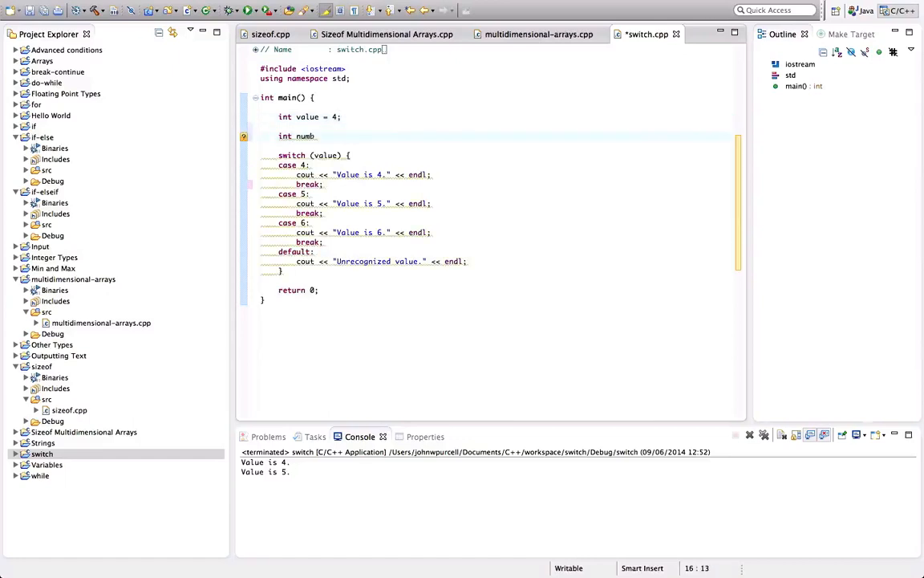
text(er =)
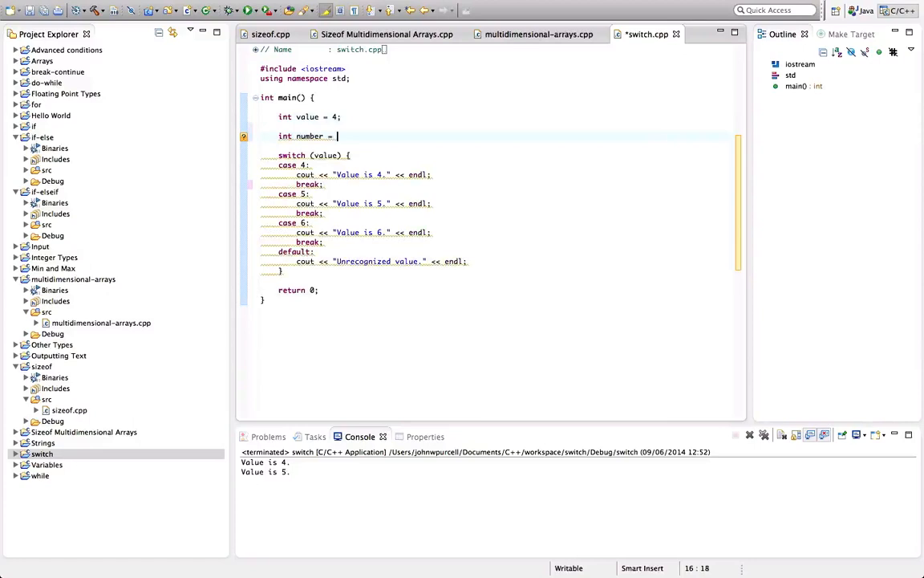
text(4;)
click(502, 165)
text(num)
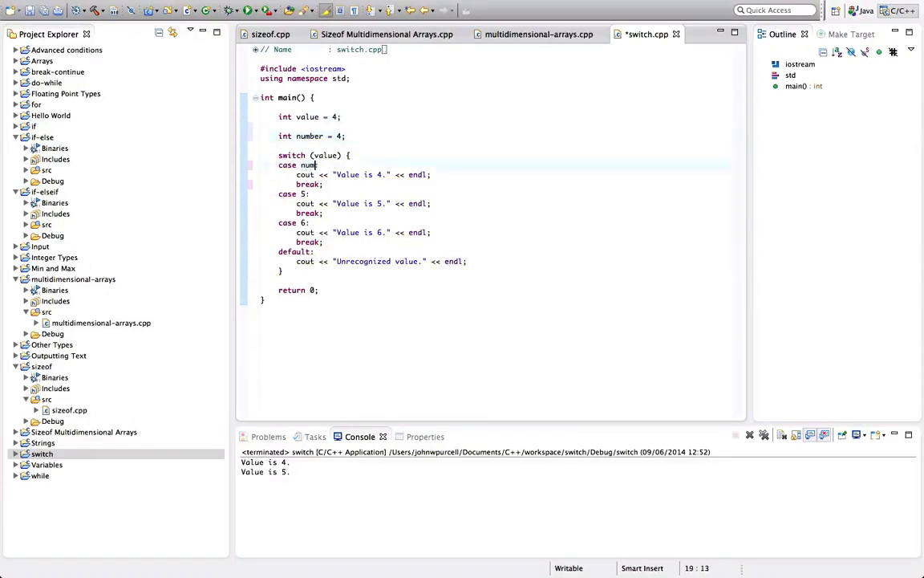
text(ber)
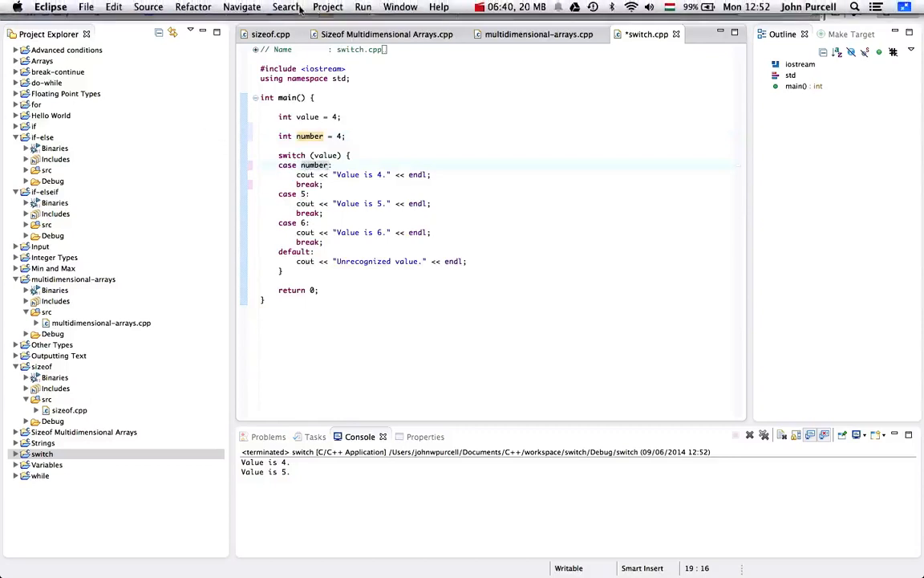
- Save and run, declining to launch despite the non-constant case label build error
click(328, 7)
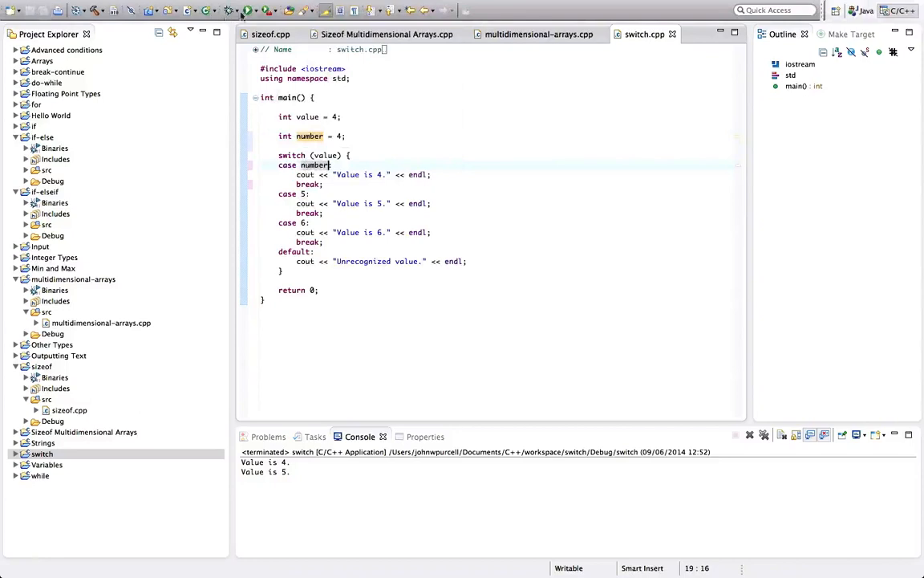
click(248, 9)
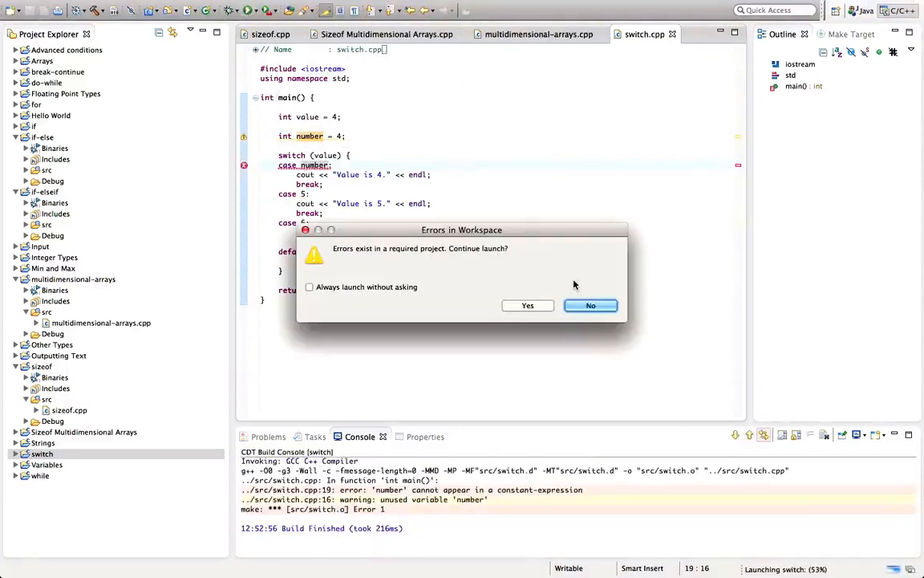
click(591, 305)
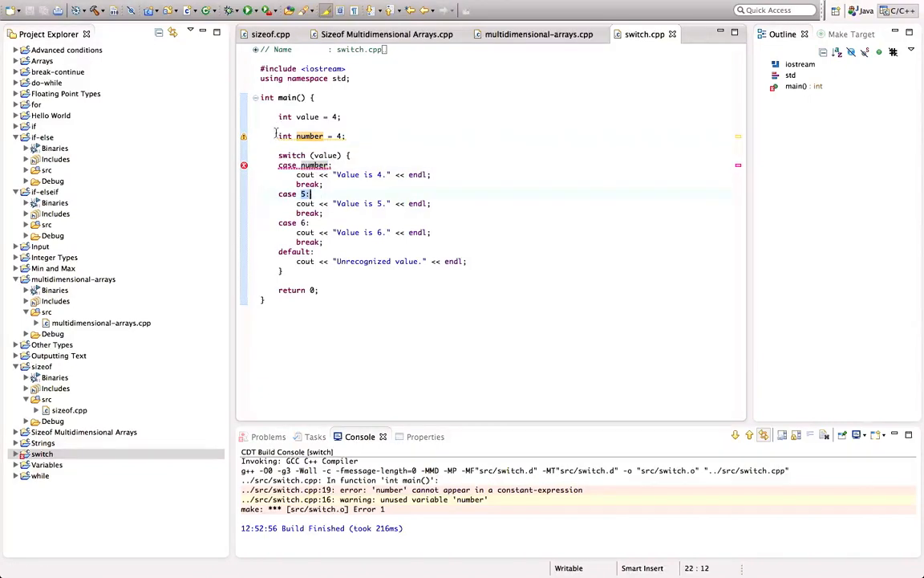
- Make number const, save and run to print 'Value is 4.', then delete const
text(const)
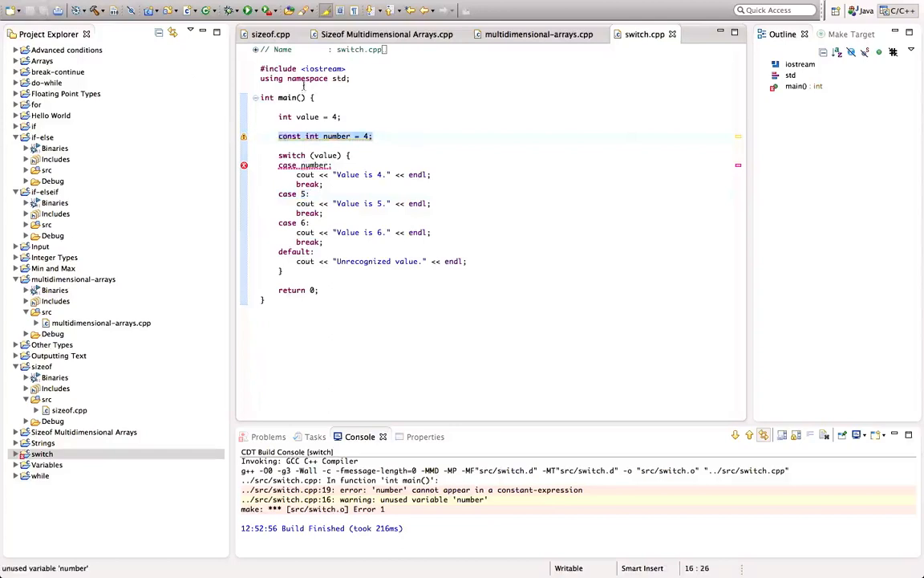
click(326, 7)
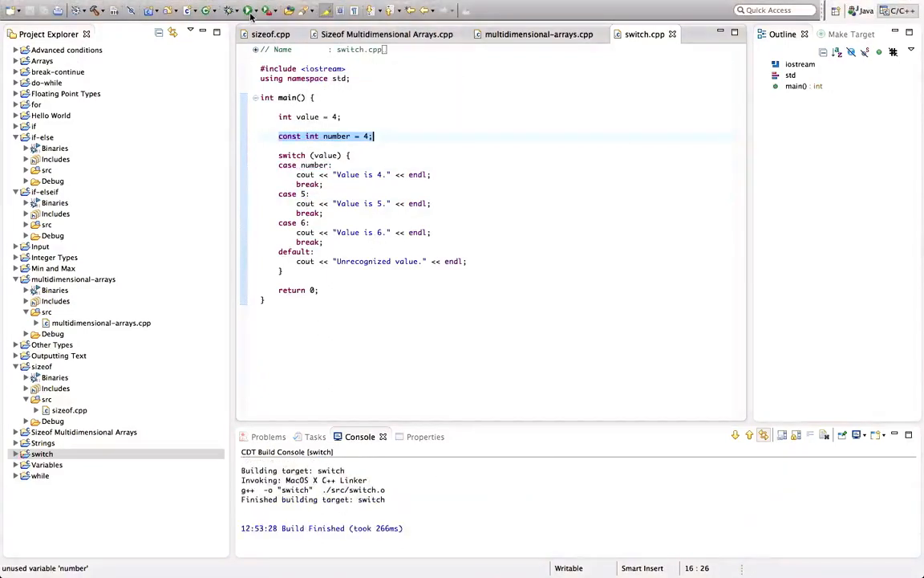
click(248, 10)
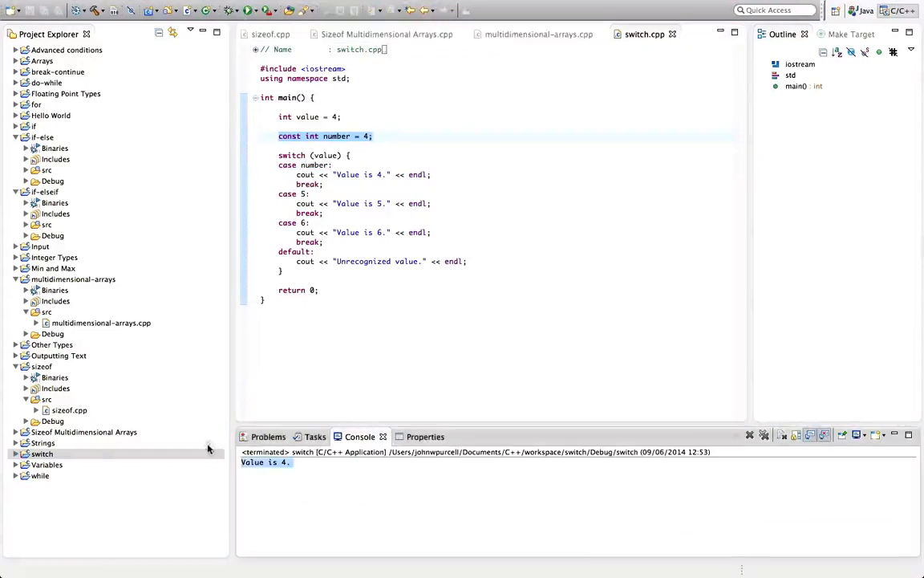
click(305, 135)
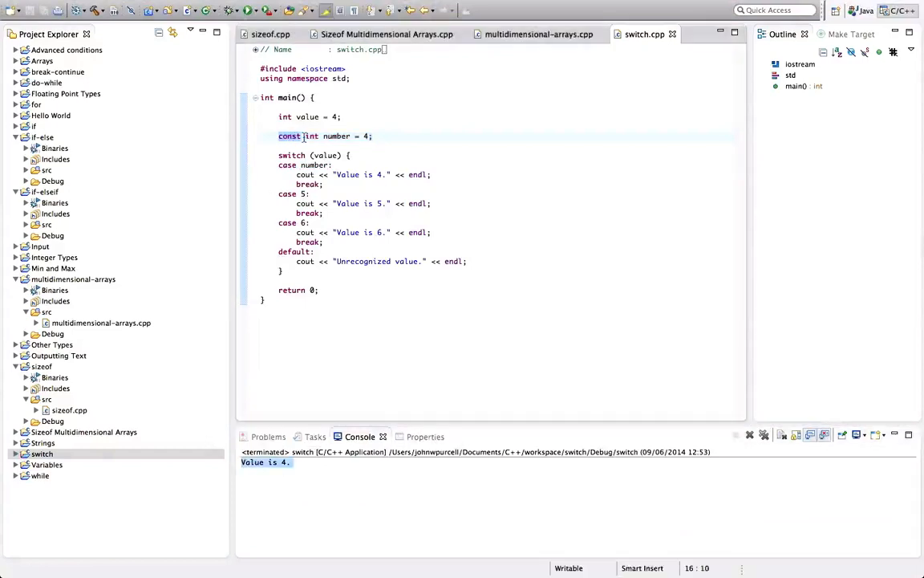
key(BackSpace)
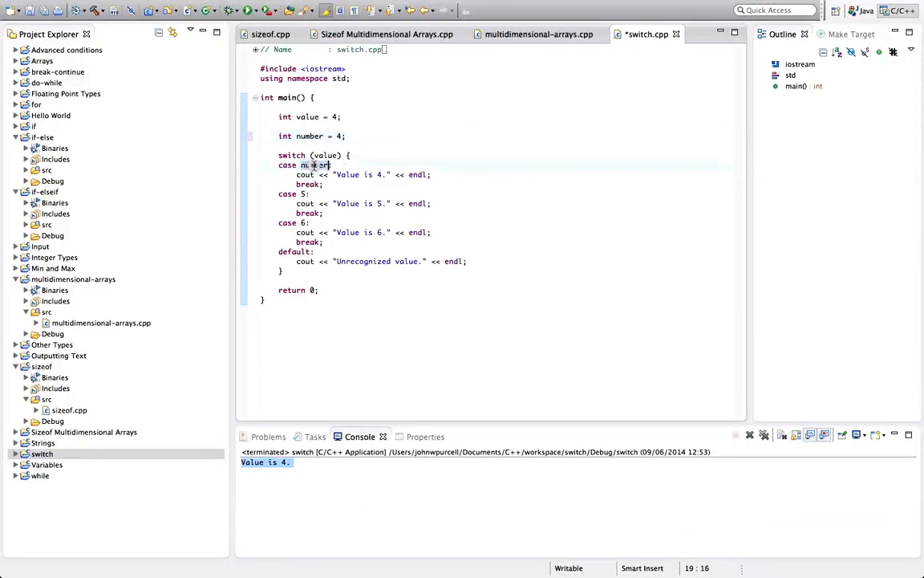
- Delete the int number = 4; line, restore case 4, and select the switch block
click(313, 135)
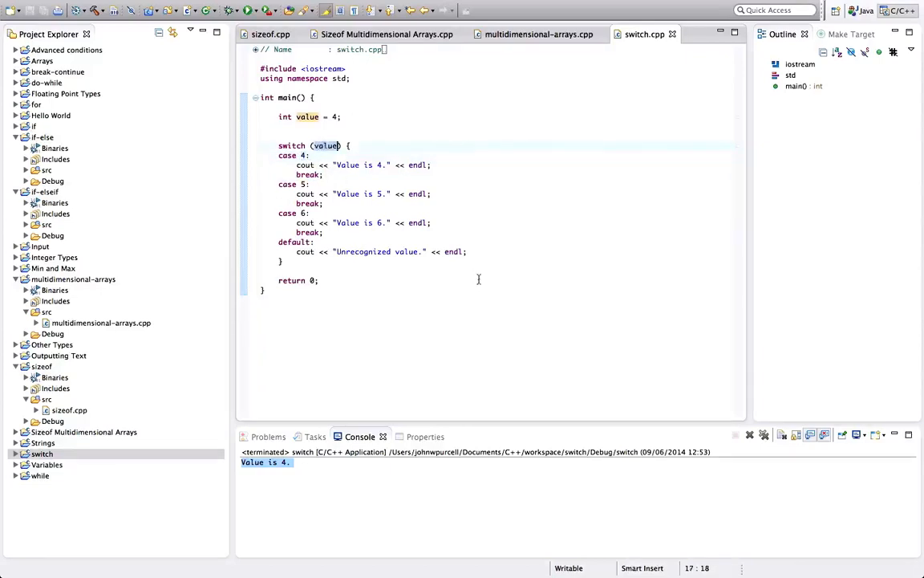
click(290, 262)
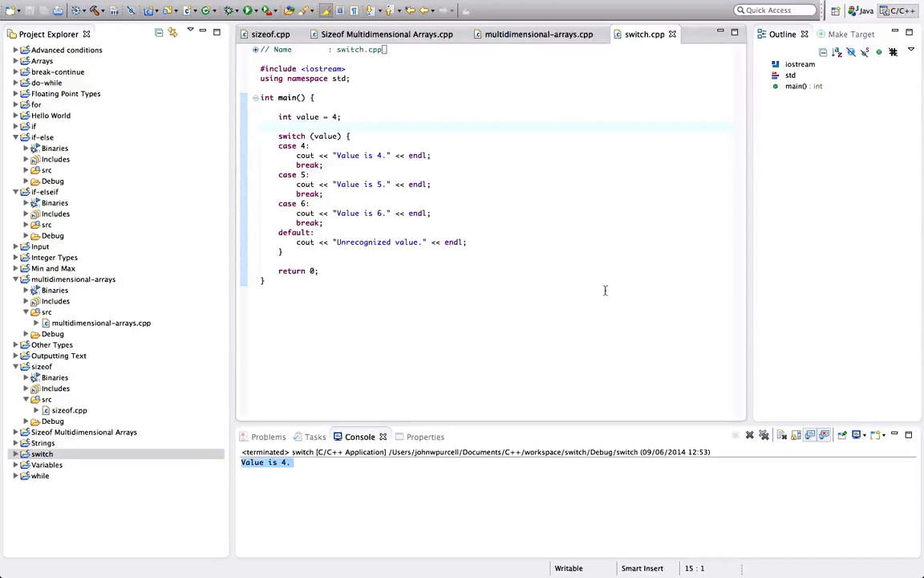
click(260, 127)
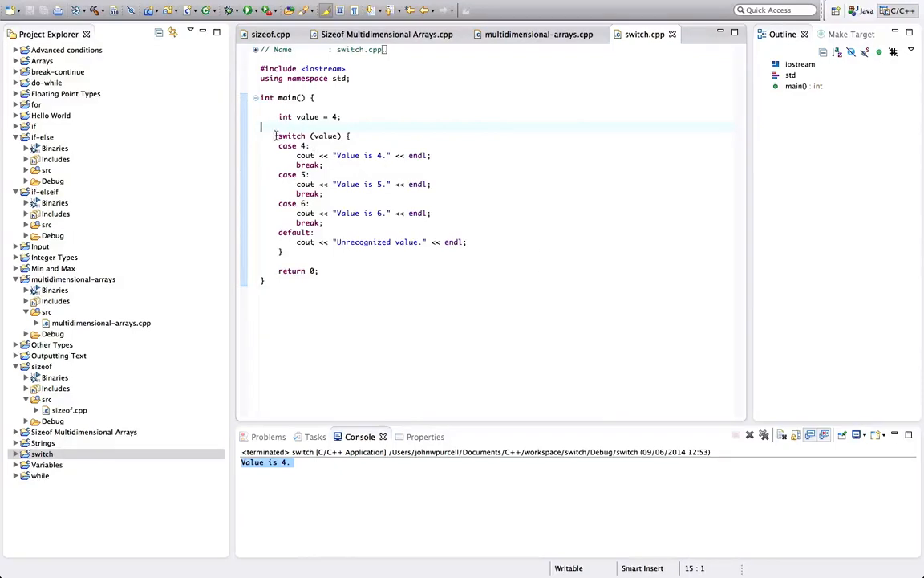
drag(279, 135, 284, 252)
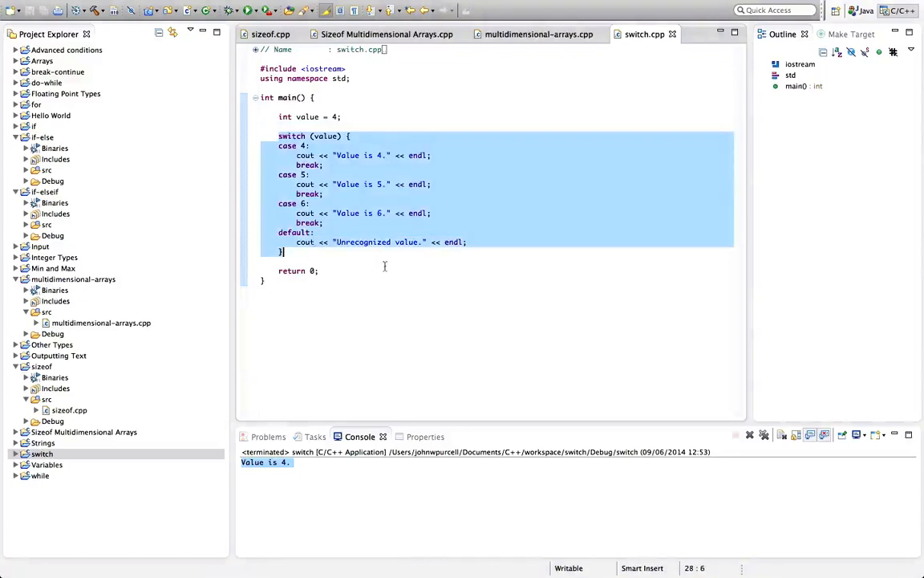